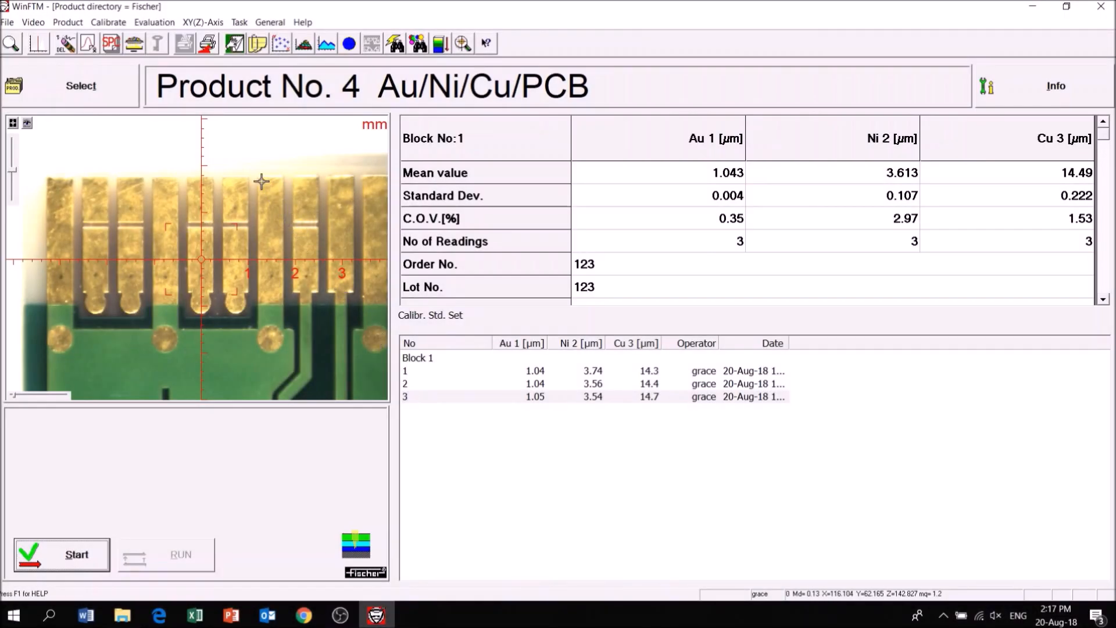
# Open XY(Z)-Axis Programming for product No. 4 Au/Ni/Cu/PCB
pyautogui.click(202, 22)
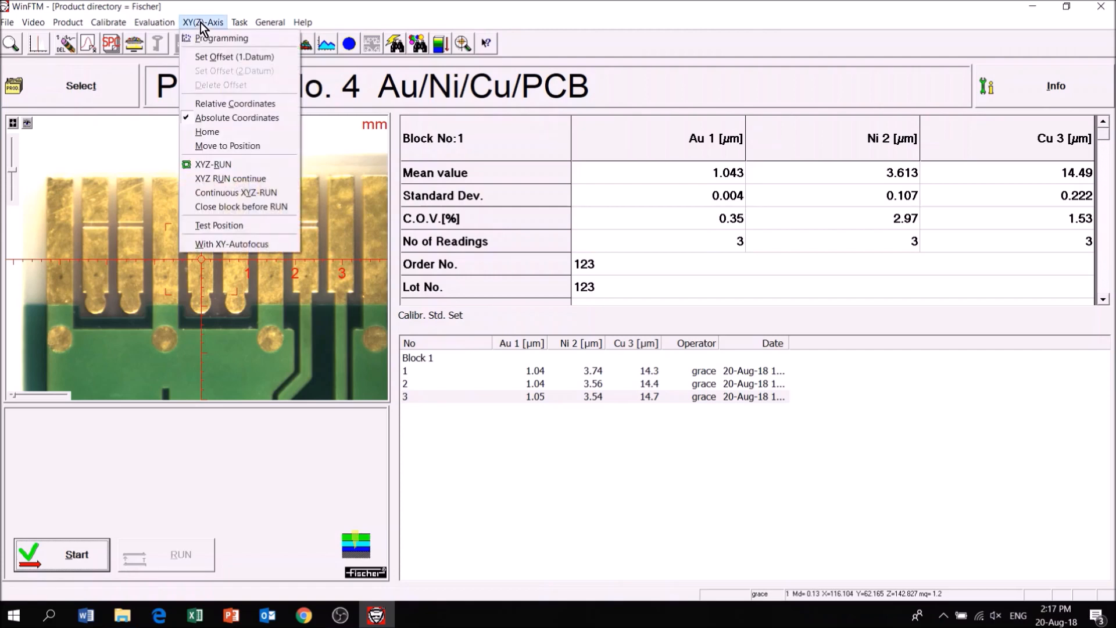
pyautogui.click(221, 37)
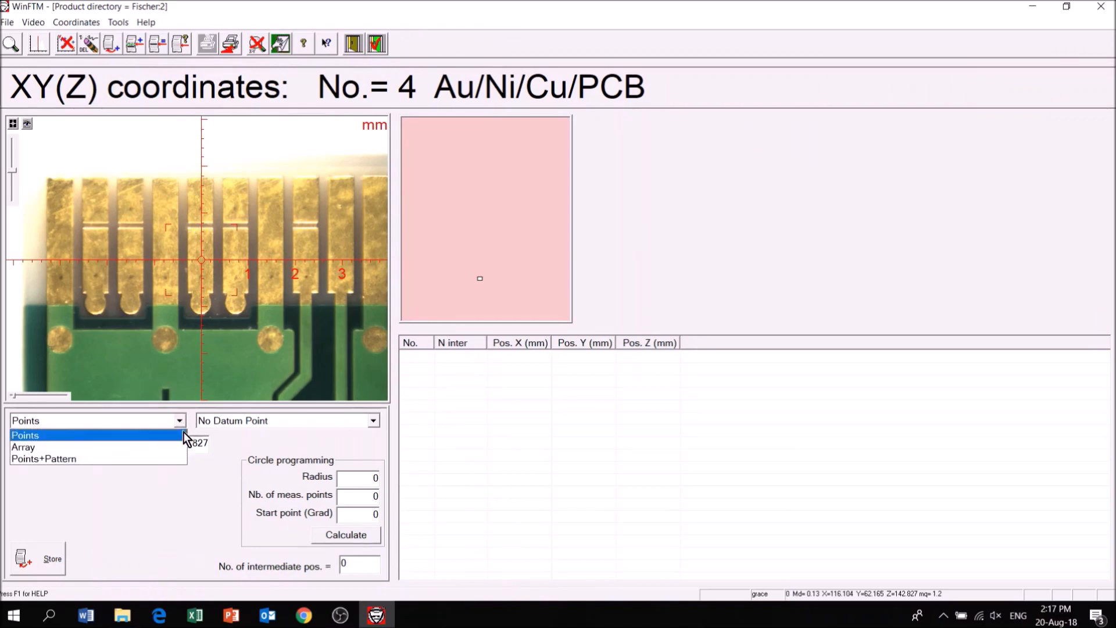
# Store three single points on the gold connector pads in Points mode and save them
pyautogui.click(24, 434)
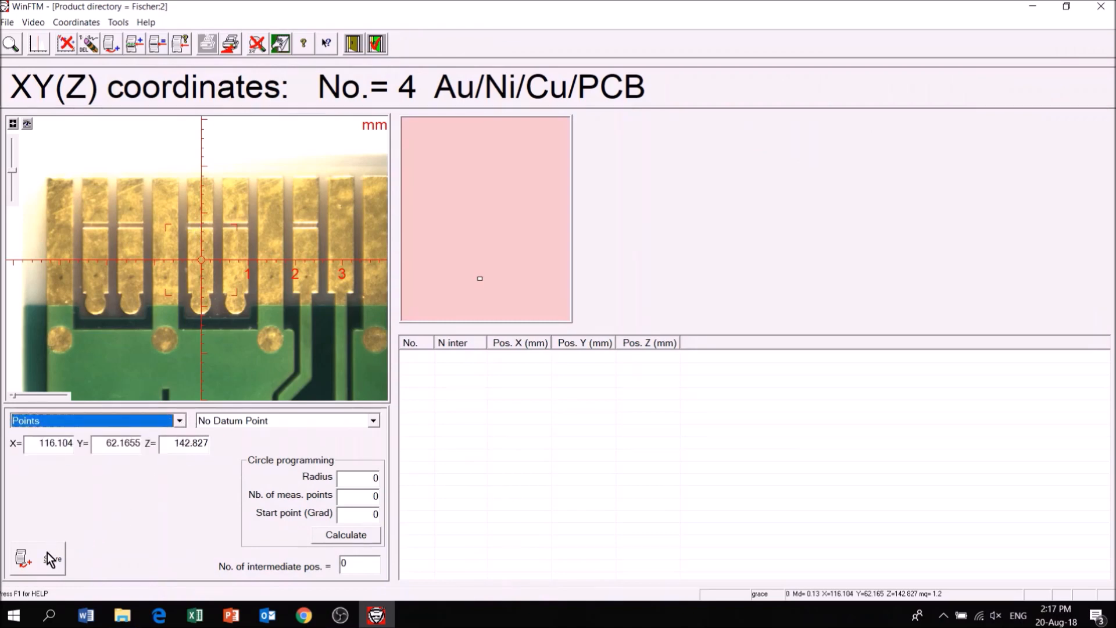
pyautogui.click(38, 558)
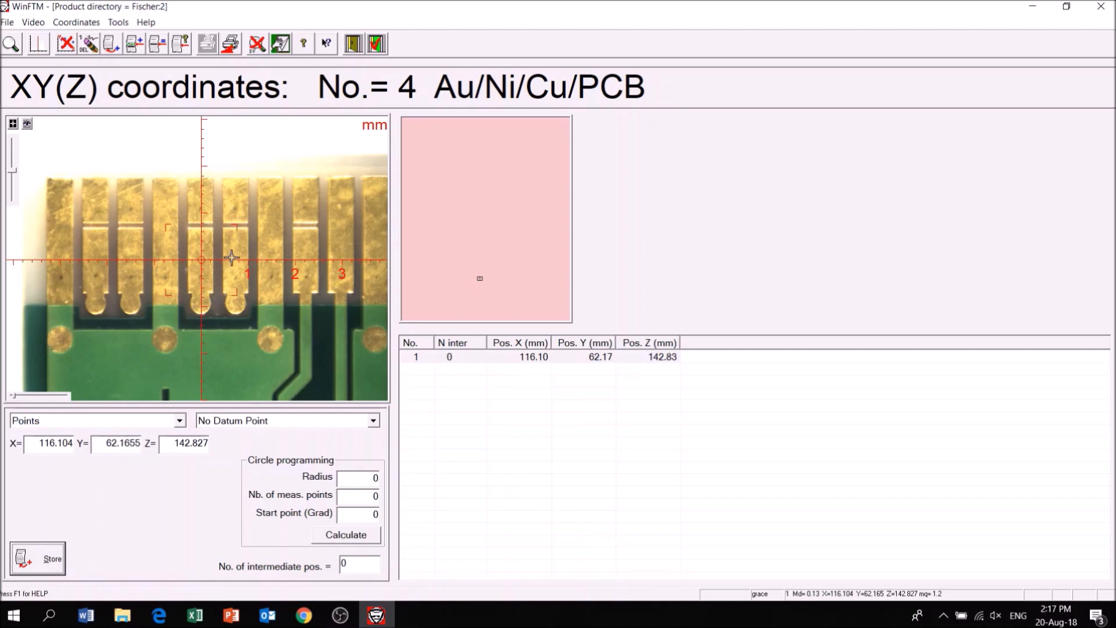
pyautogui.click(38, 559)
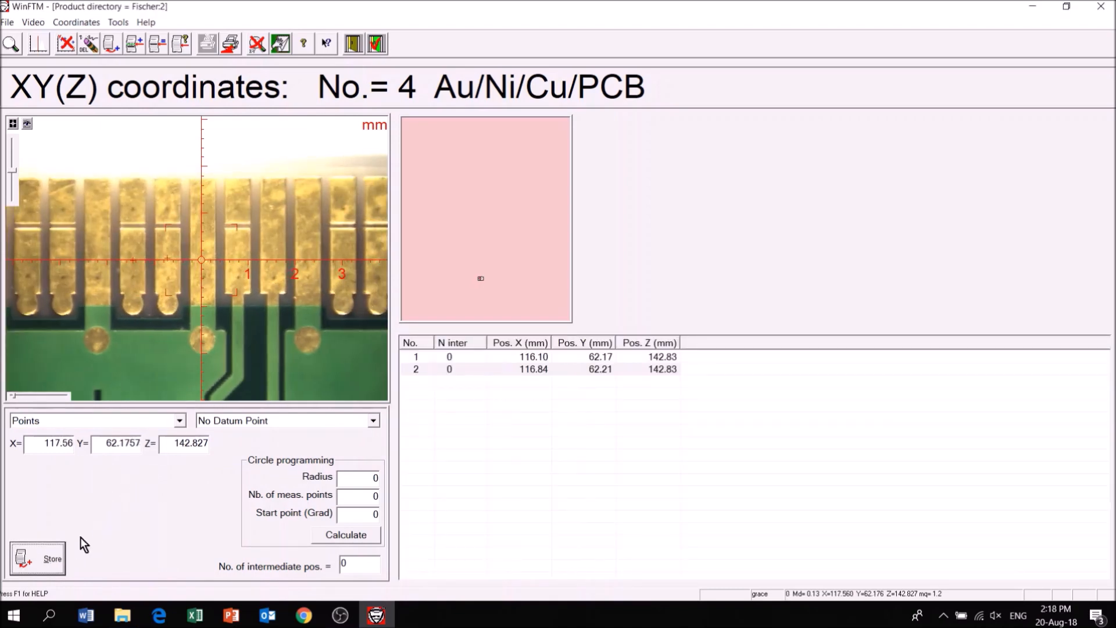
pyautogui.click(37, 558)
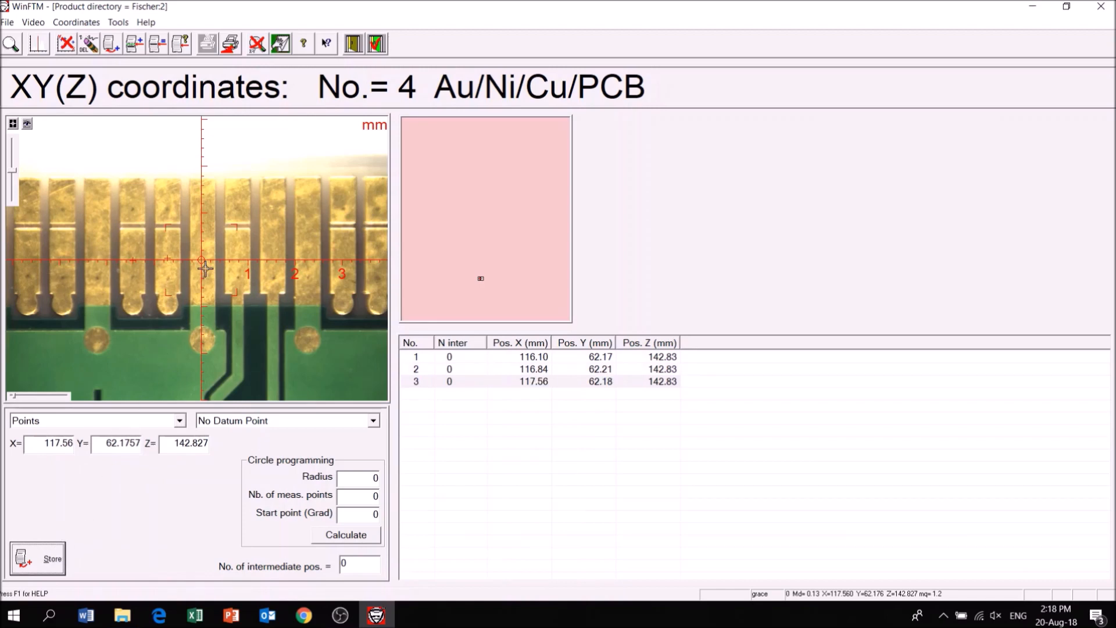
pyautogui.click(376, 43)
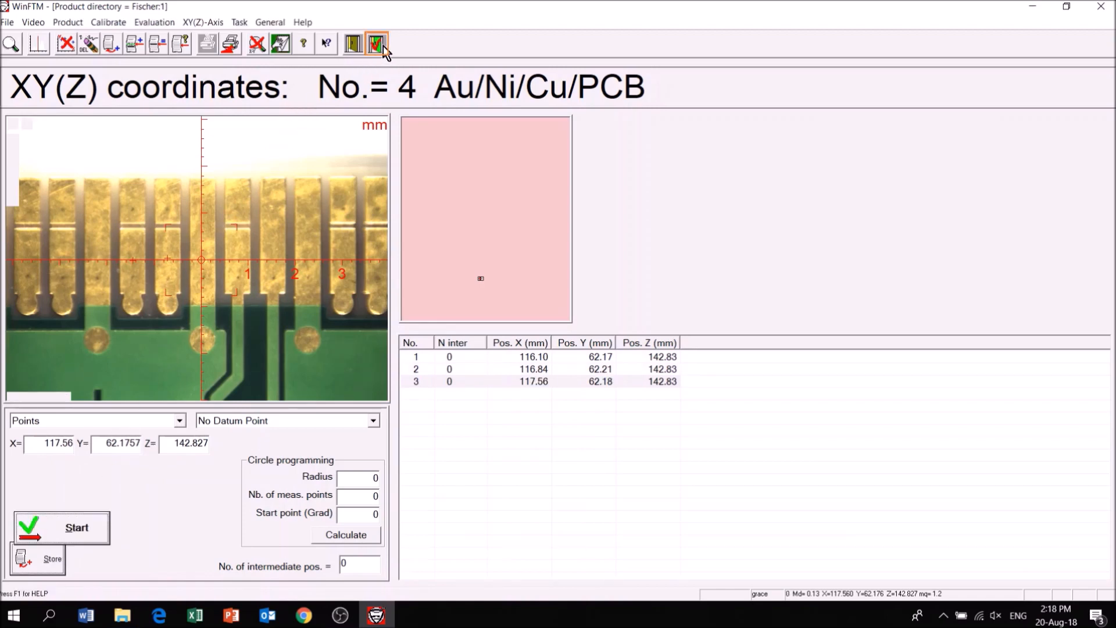
# Run the XY program so Block 2 gets three Au/Ni/Cu readings with mean values
pyautogui.click(375, 43)
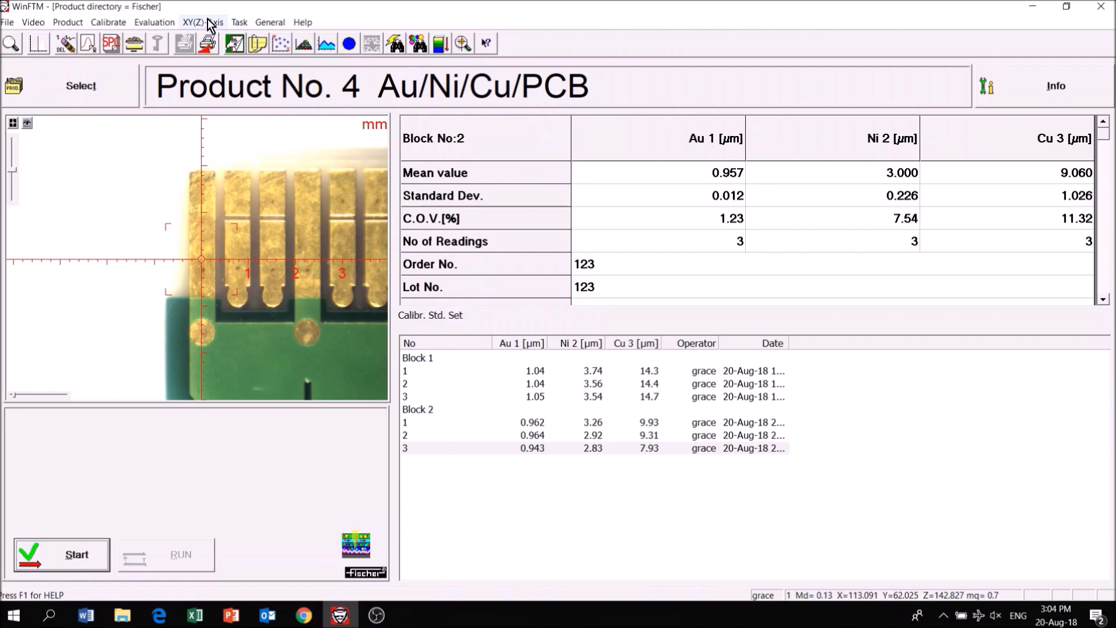
# In Points+Pattern mode, store a three-point pattern at three connector positions and save it
pyautogui.click(192, 22)
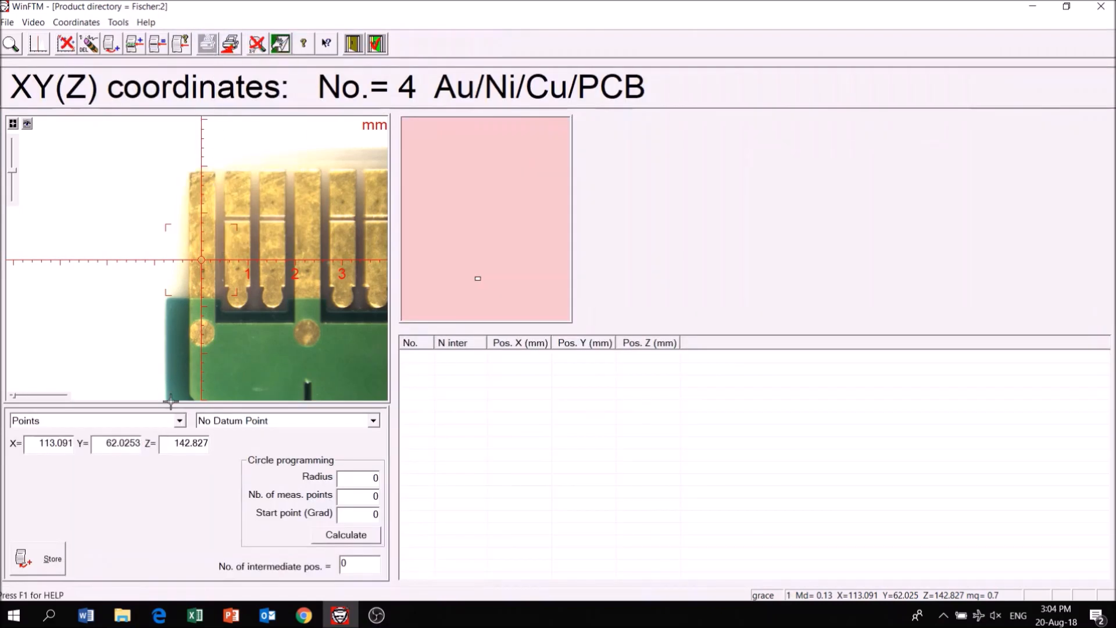
pyautogui.click(97, 421)
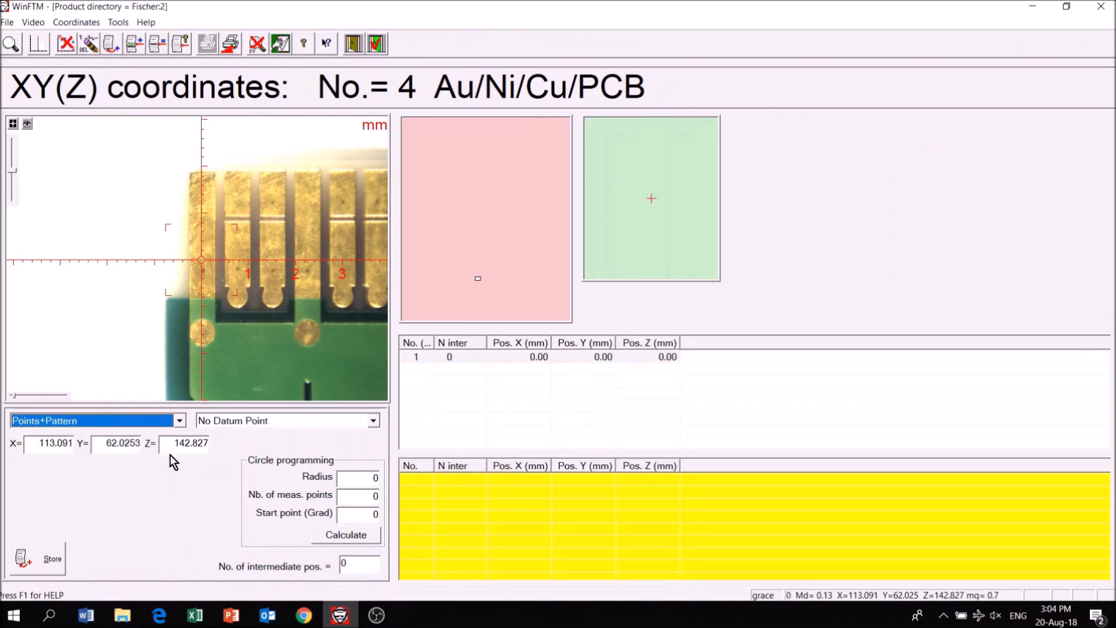
pyautogui.click(37, 558)
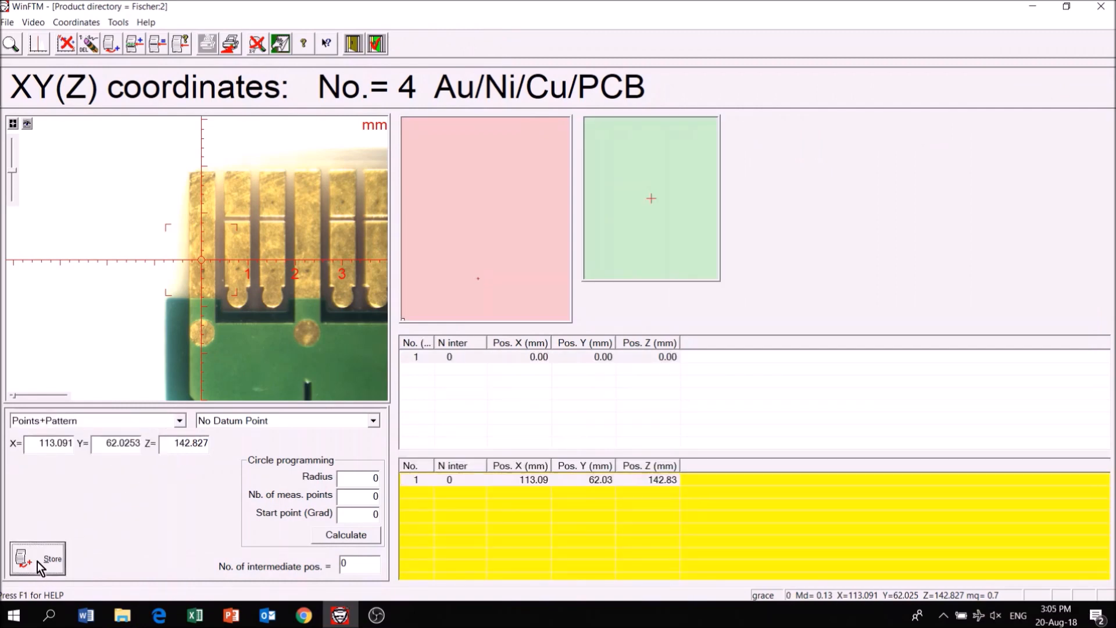
pyautogui.click(37, 558)
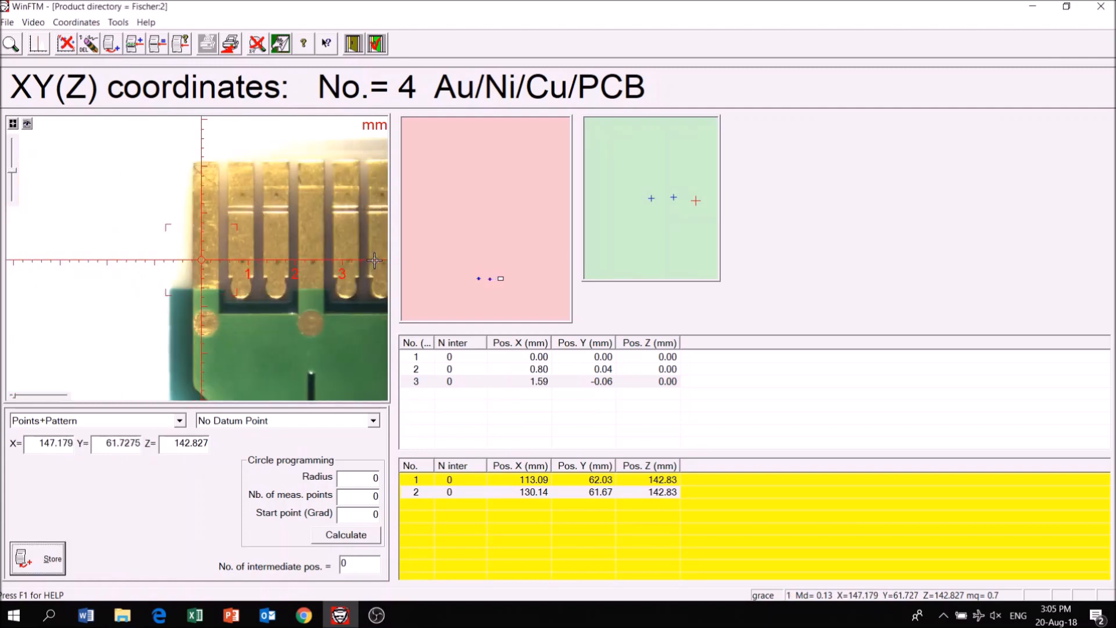
pyautogui.click(37, 558)
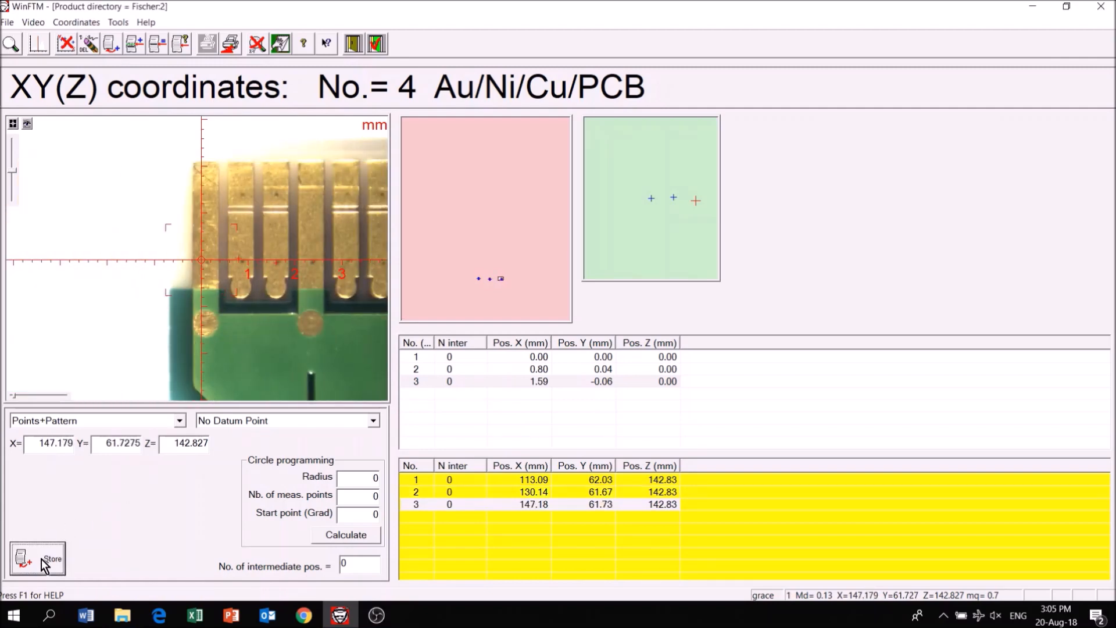
pyautogui.click(376, 43)
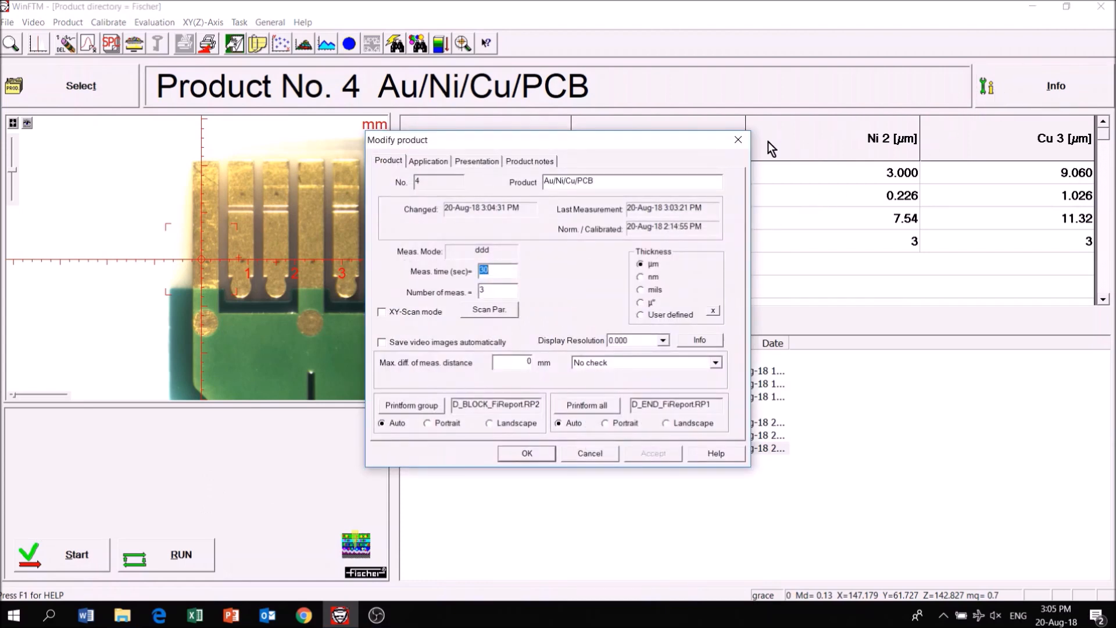
# Check Presentation has autom. Block closing with Block Size 3 and accept the product settings
pyautogui.click(475, 161)
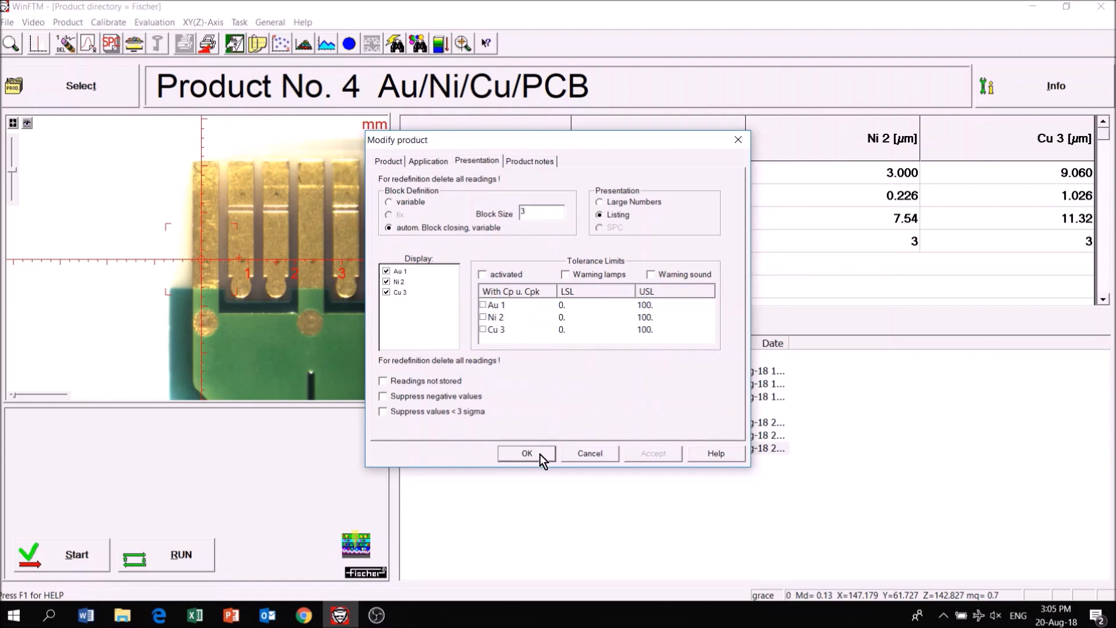
pyautogui.click(526, 453)
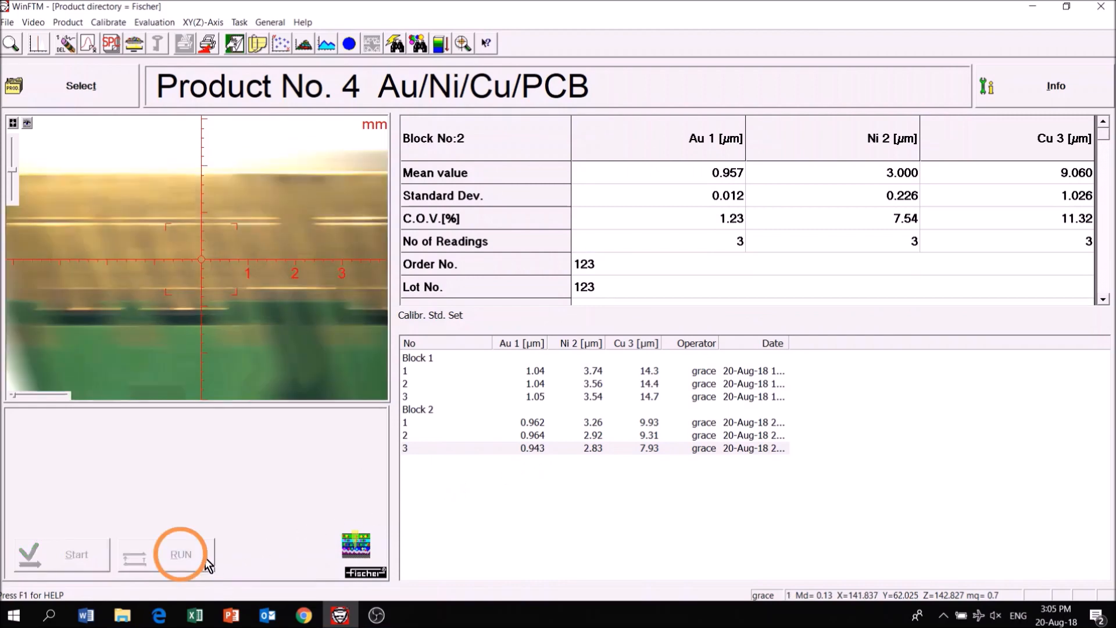
# Start the automated XYZ pattern run on product No. 4, ending with product No. 10 Ag/Base loaded
pyautogui.click(181, 555)
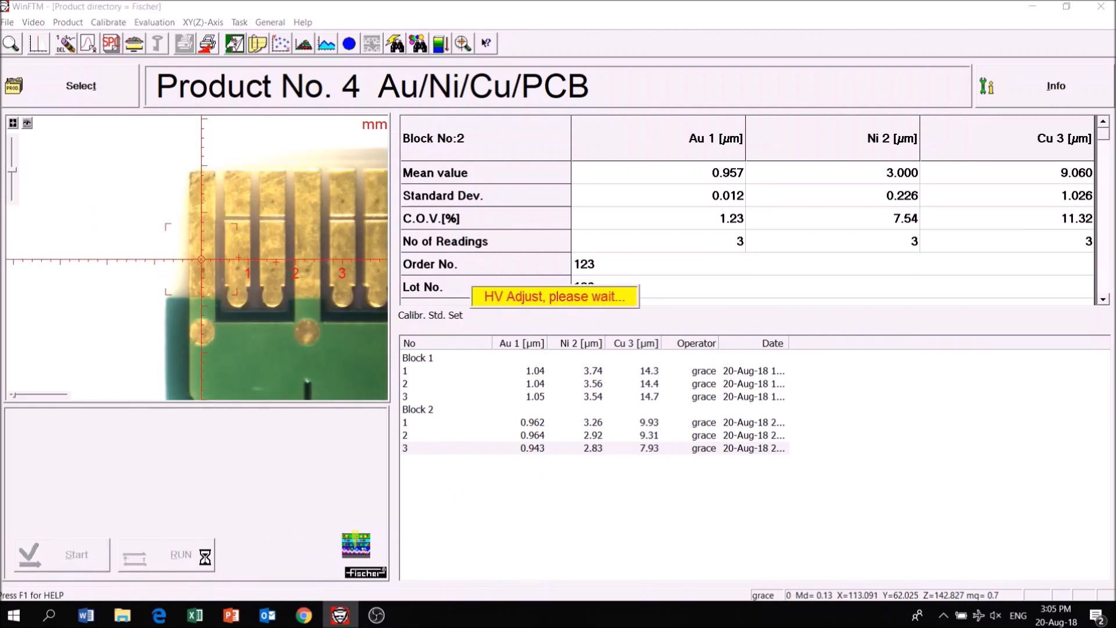
pyautogui.click(180, 555)
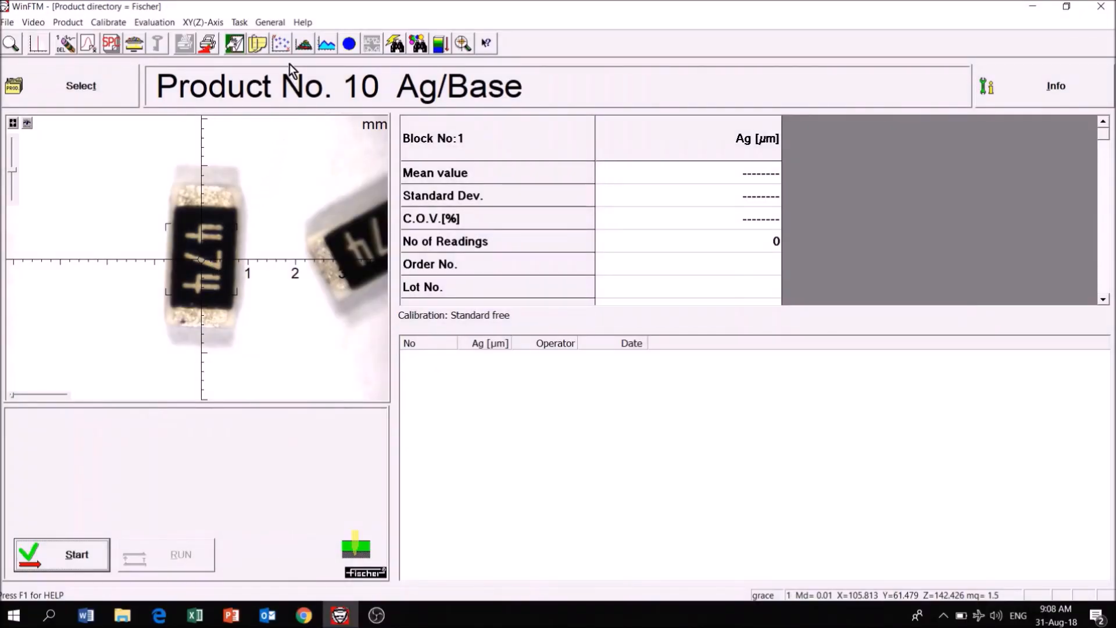
# Store five points across the chip components in Points mode for No. 10 Ag/Base and save
pyautogui.click(283, 43)
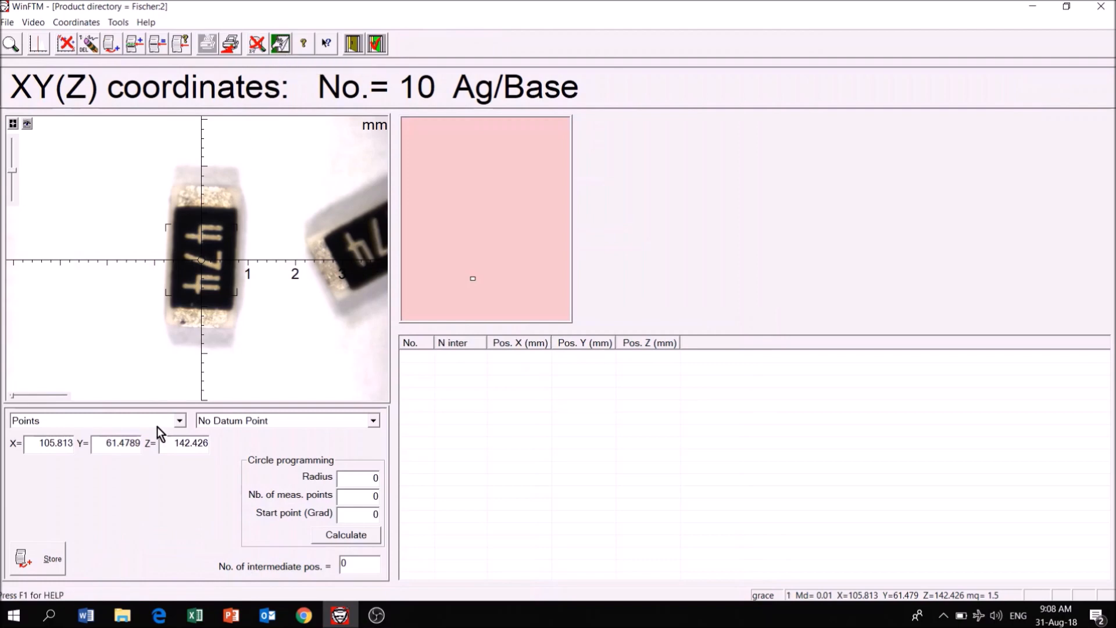
pyautogui.click(37, 556)
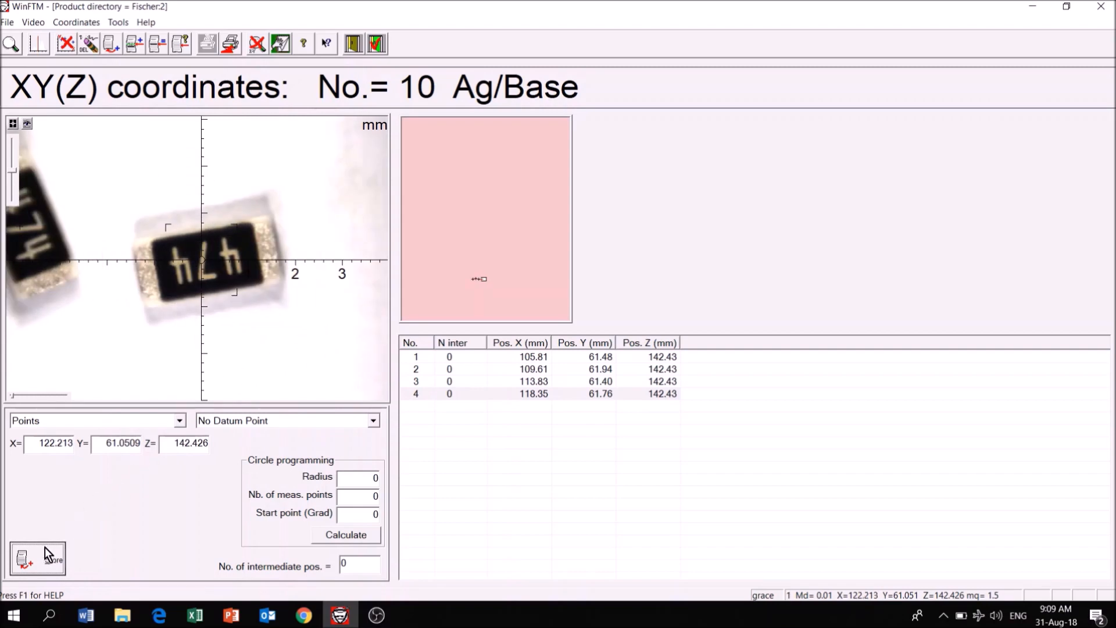
pyautogui.click(376, 43)
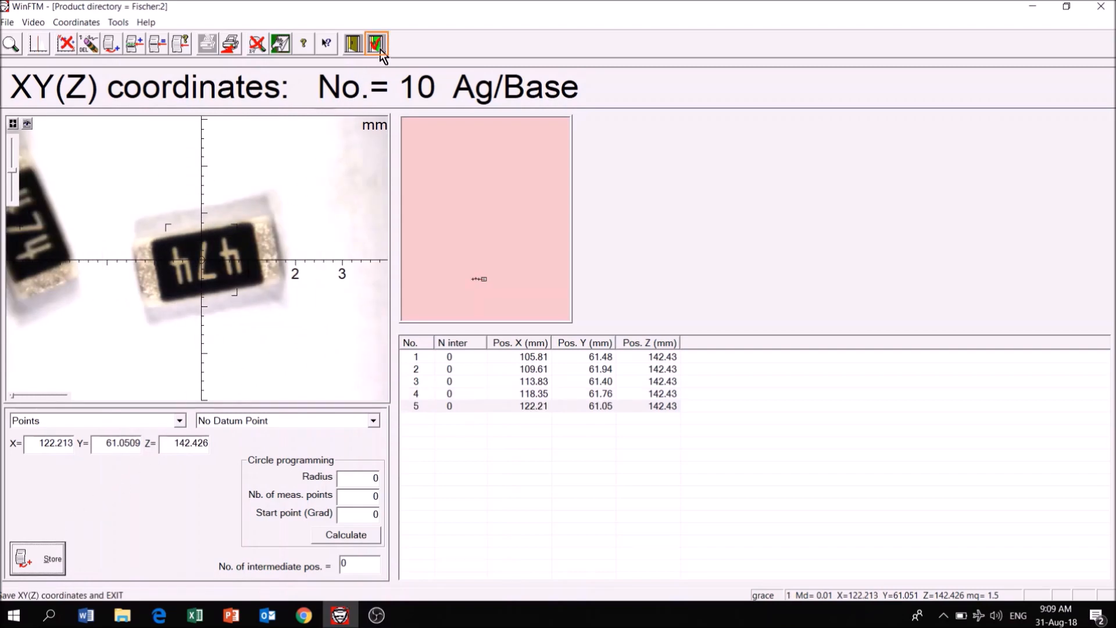
pyautogui.click(375, 43)
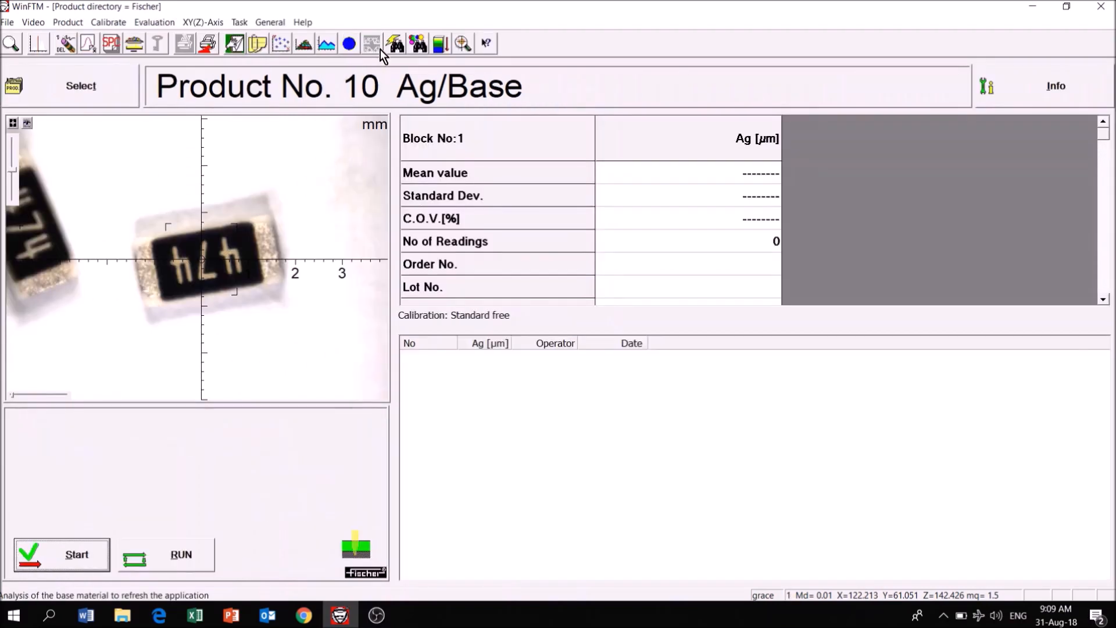
# From the Video menu, open the Define pattern matching area dialog for No. 10 Ag/Base
pyautogui.click(32, 22)
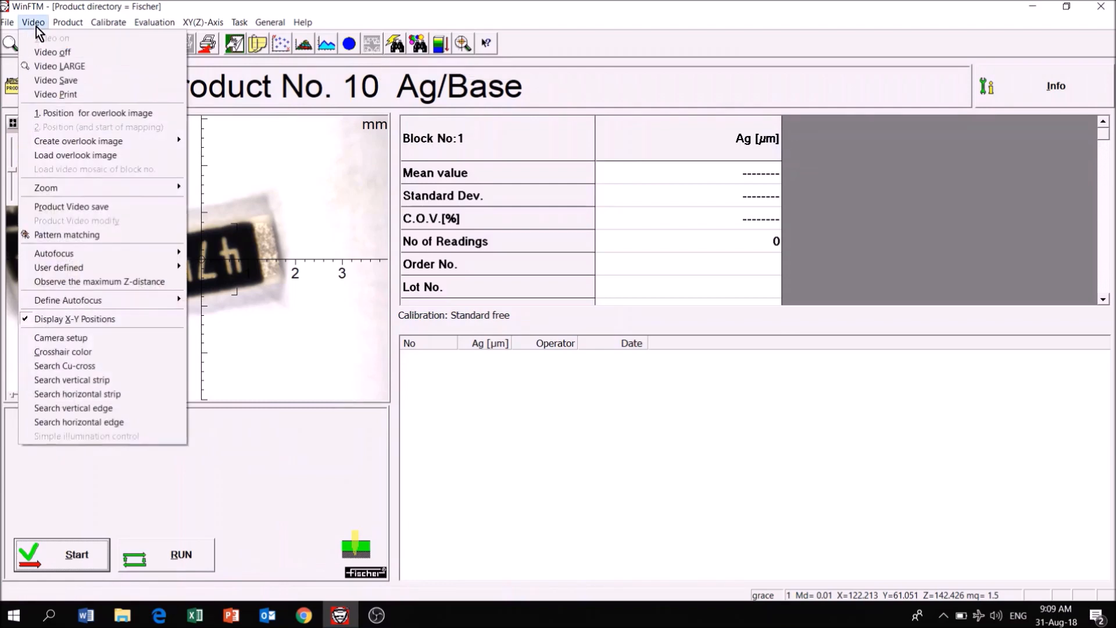
pyautogui.click(67, 233)
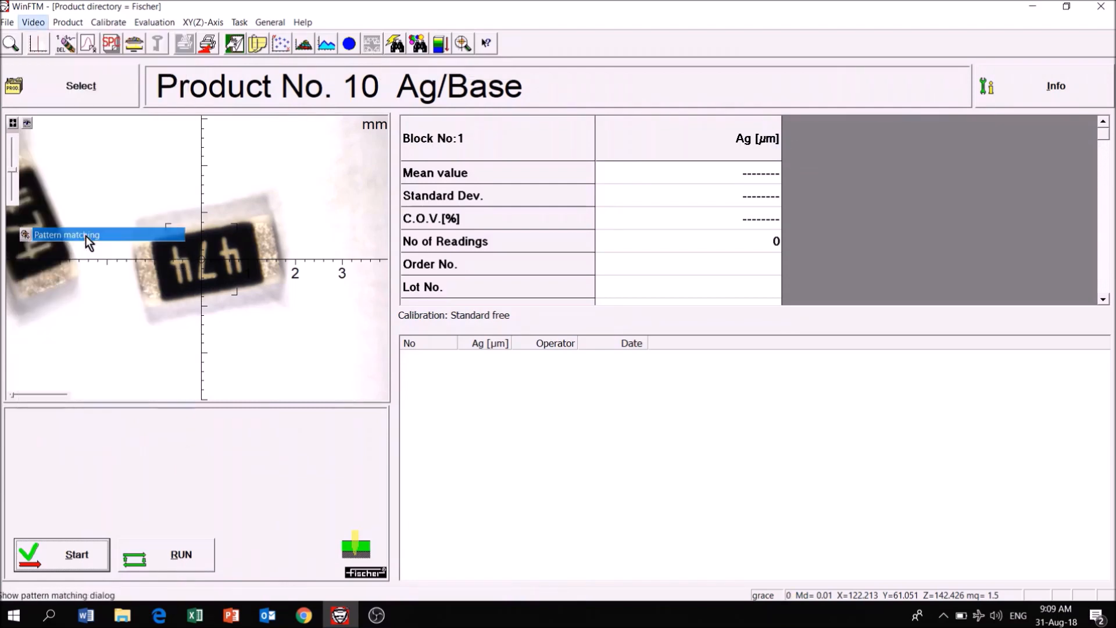
pyautogui.click(67, 235)
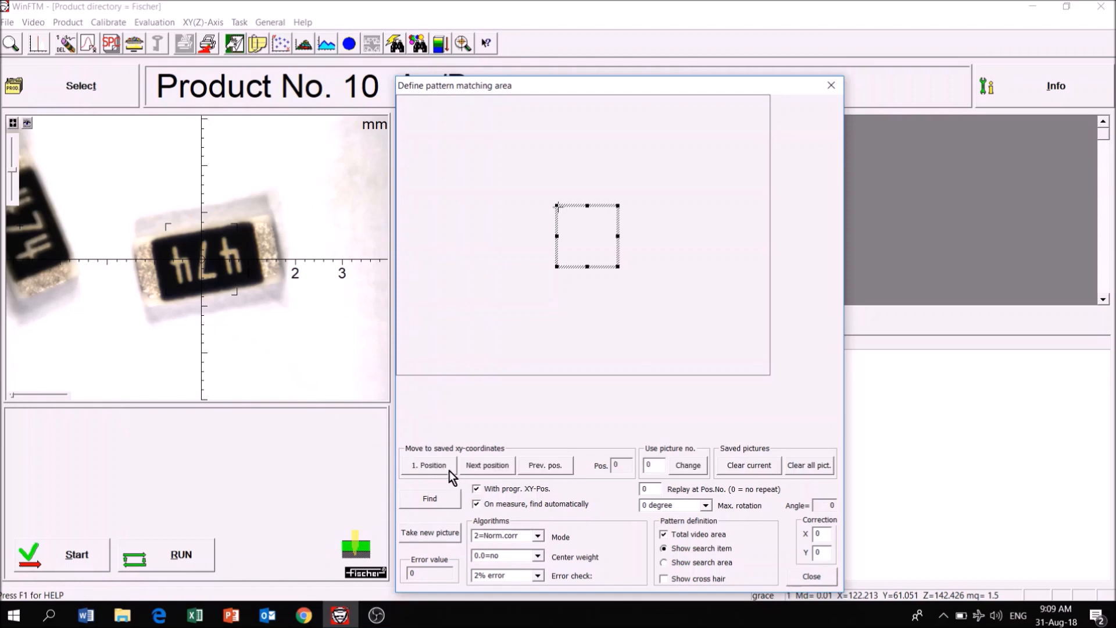
# Go to position 1, turn off Total video area and capture reference picture 1 of the chip
pyautogui.click(430, 465)
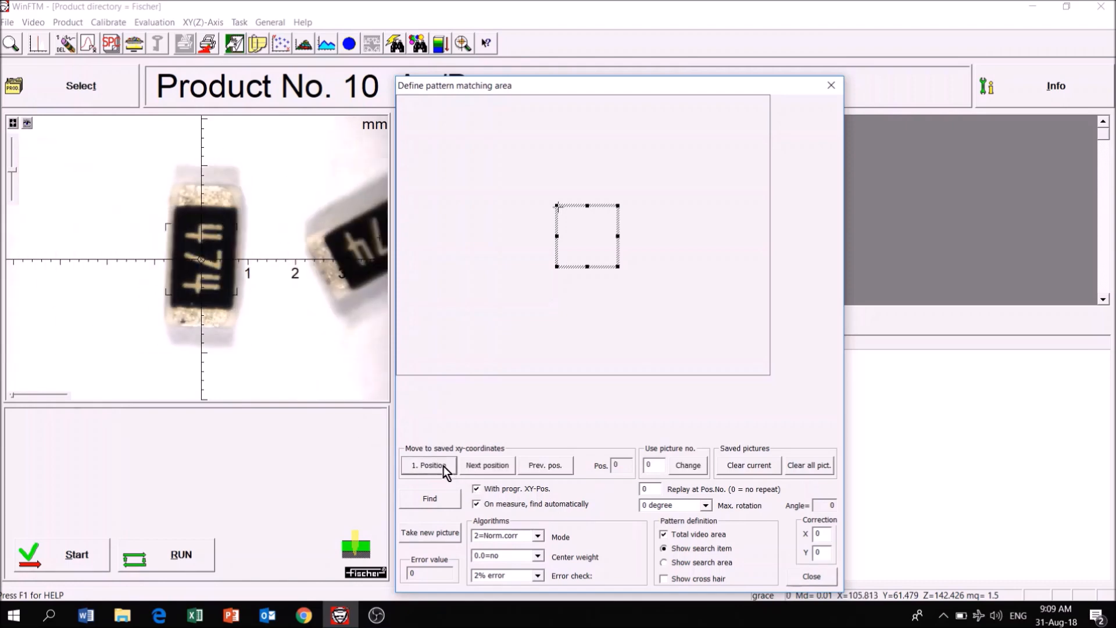
pyautogui.click(428, 465)
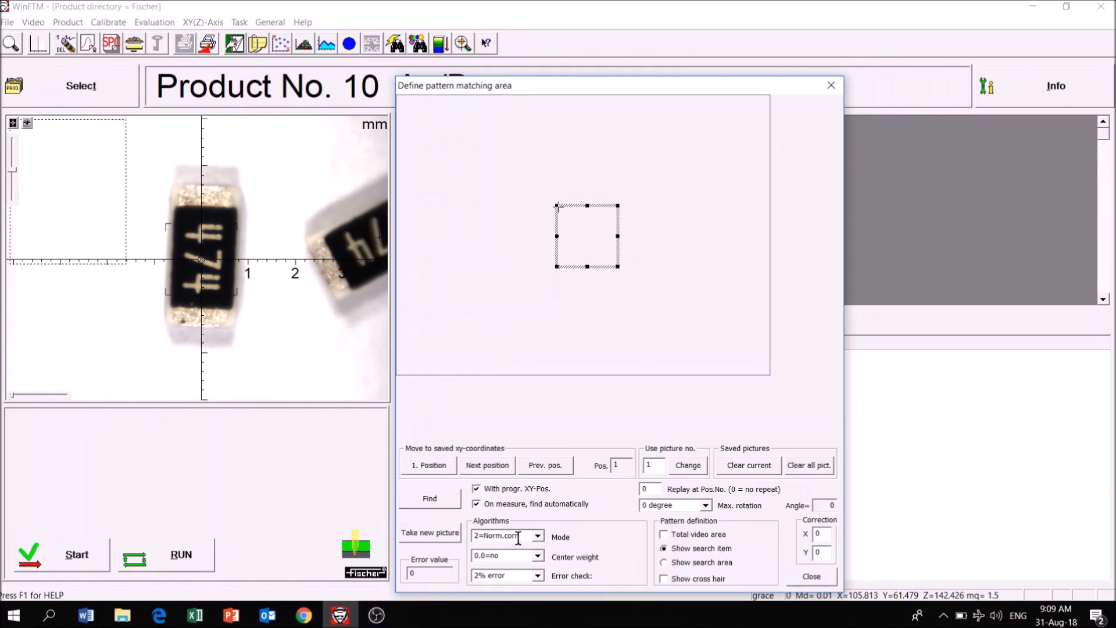
pyautogui.click(429, 532)
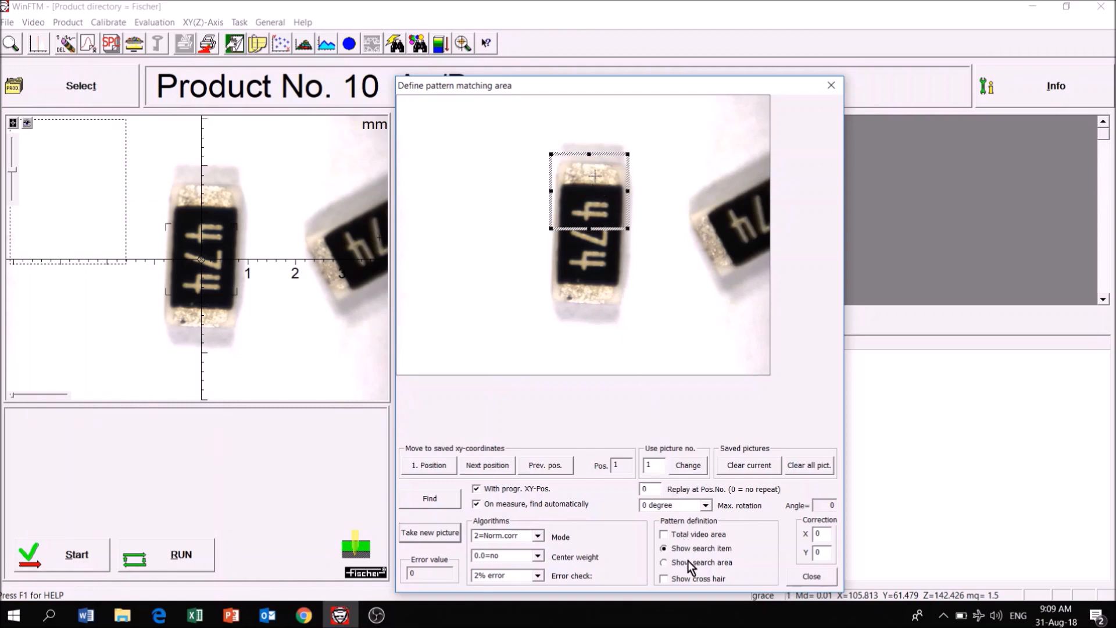
# Enlarge the search area, allow ±180 degree rotation and 10% error, then go to position 2
pyautogui.click(664, 563)
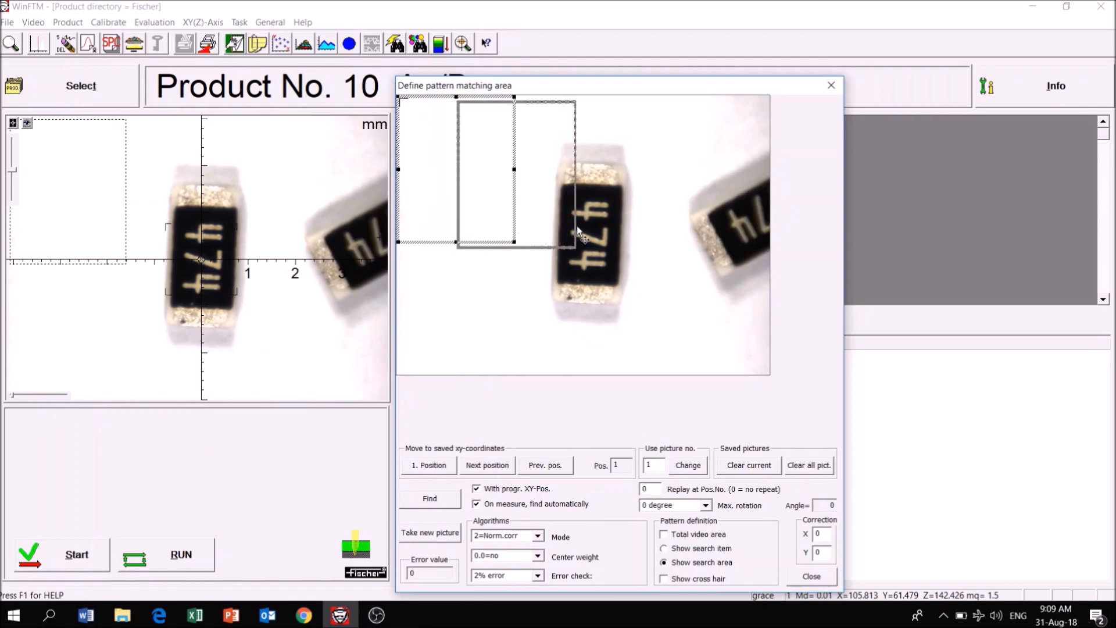
pyautogui.moveTo(576, 235); pyautogui.dragTo(680, 329)
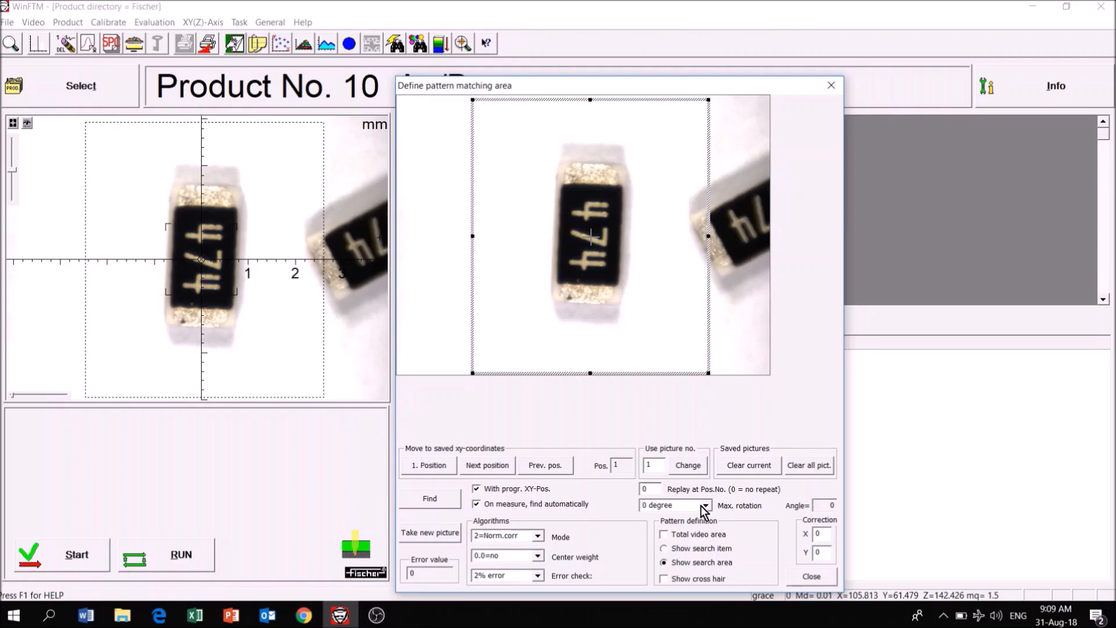
pyautogui.click(672, 505)
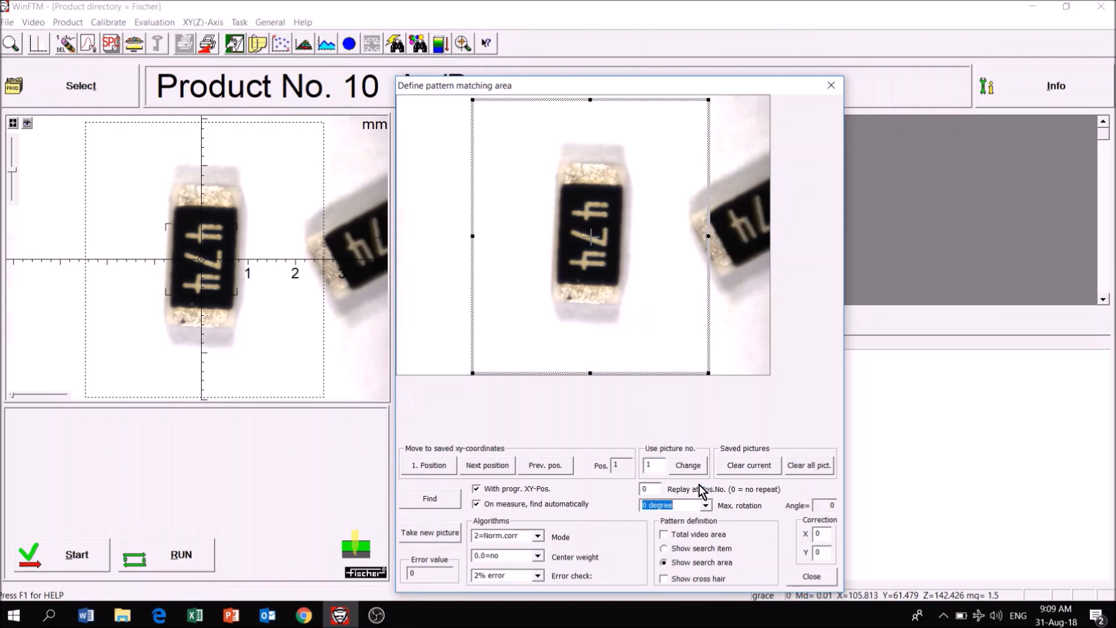
pyautogui.click(705, 504)
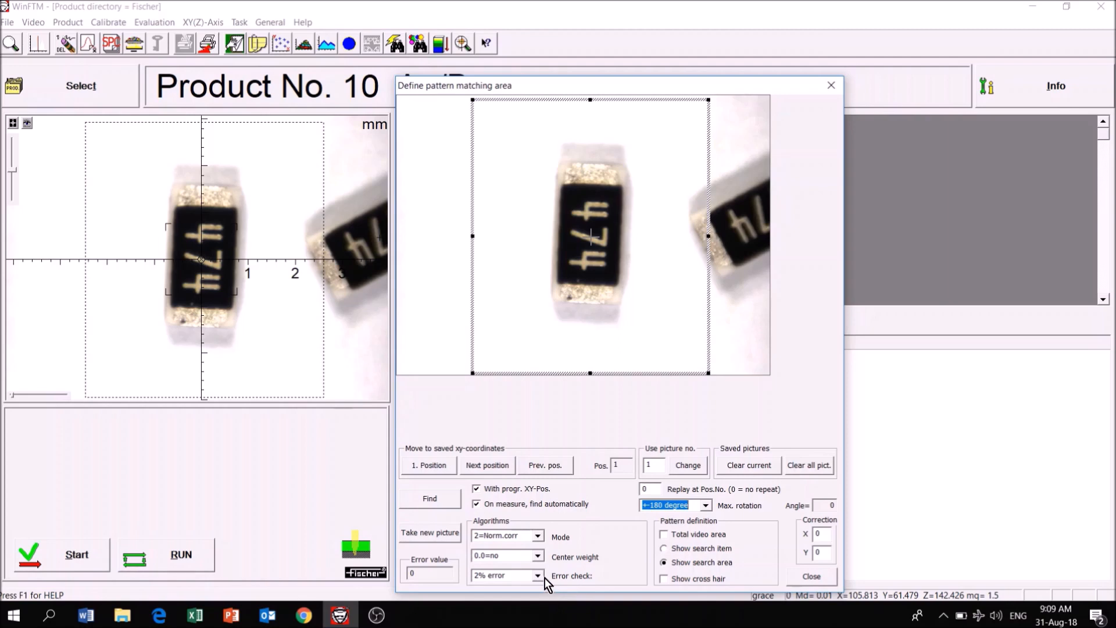
pyautogui.click(537, 575)
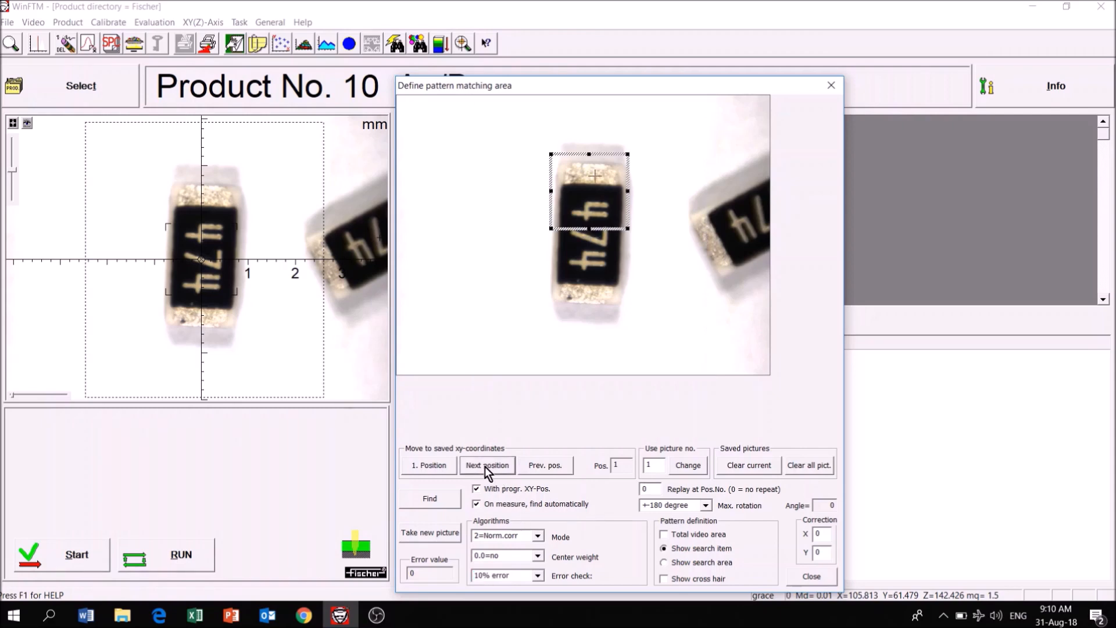
pyautogui.click(488, 465)
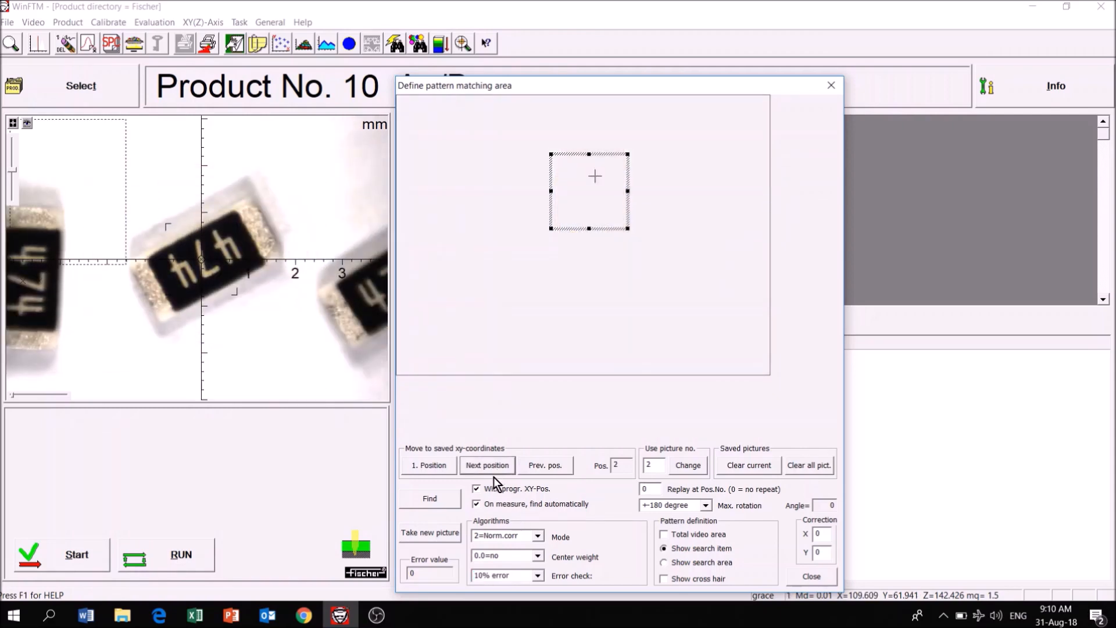
# Capture picture 2 and enlarge its shown search area around the tilted component
pyautogui.click(429, 532)
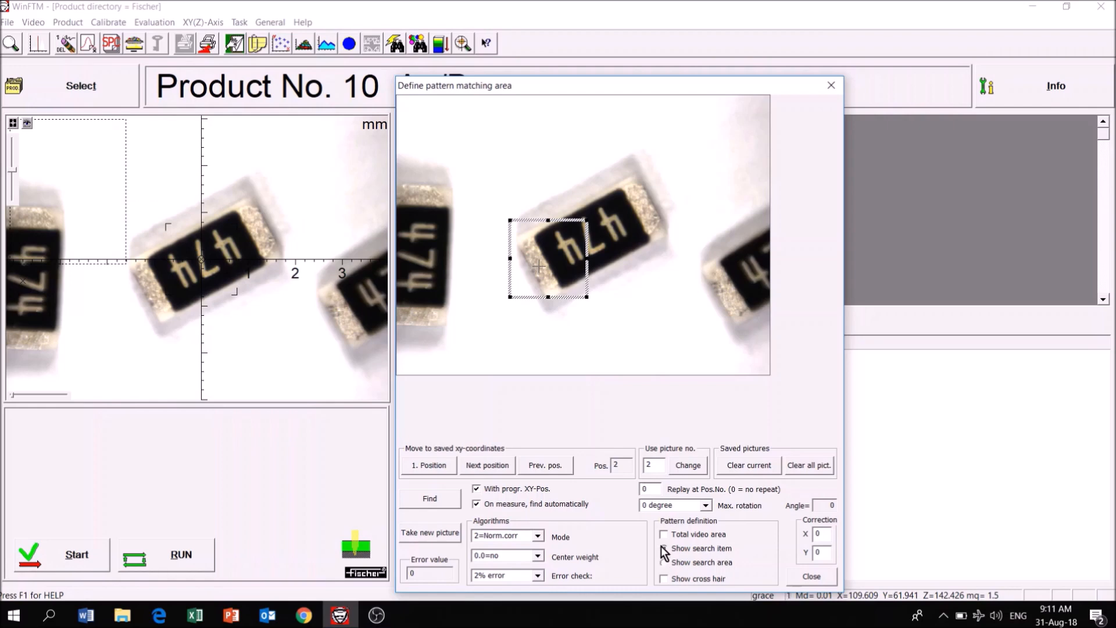
pyautogui.click(664, 547)
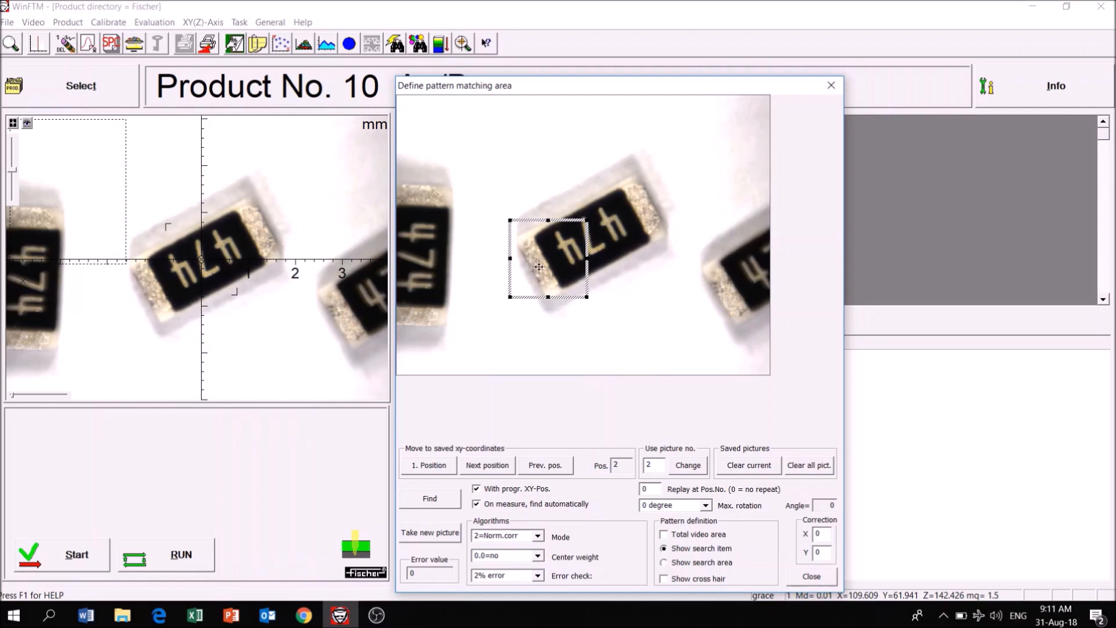
pyautogui.click(664, 547)
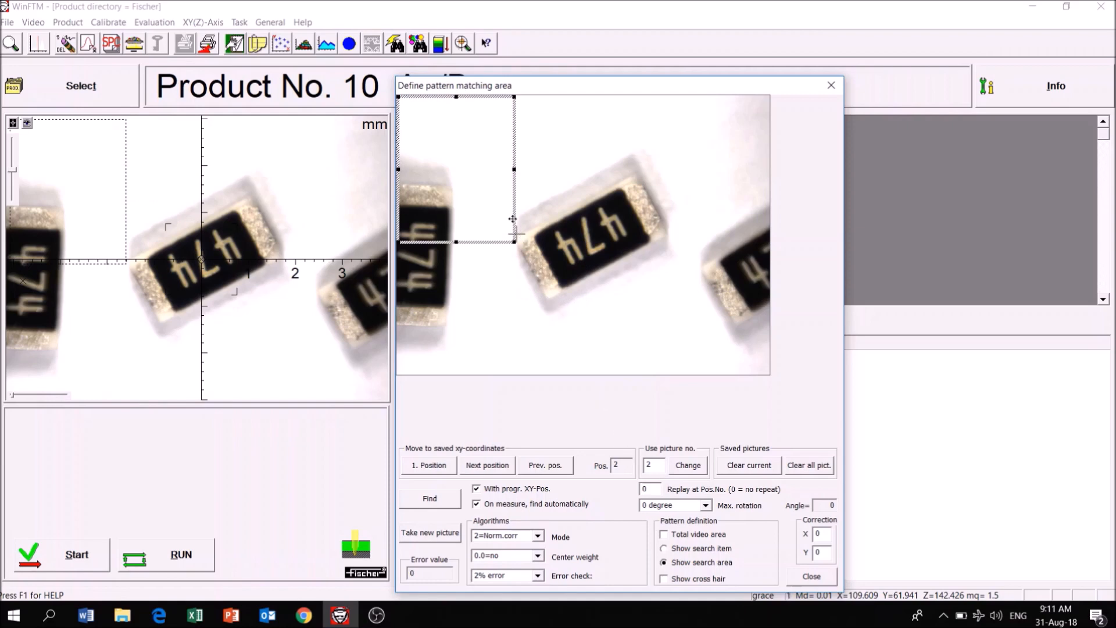
pyautogui.moveTo(512, 218); pyautogui.dragTo(597, 216)
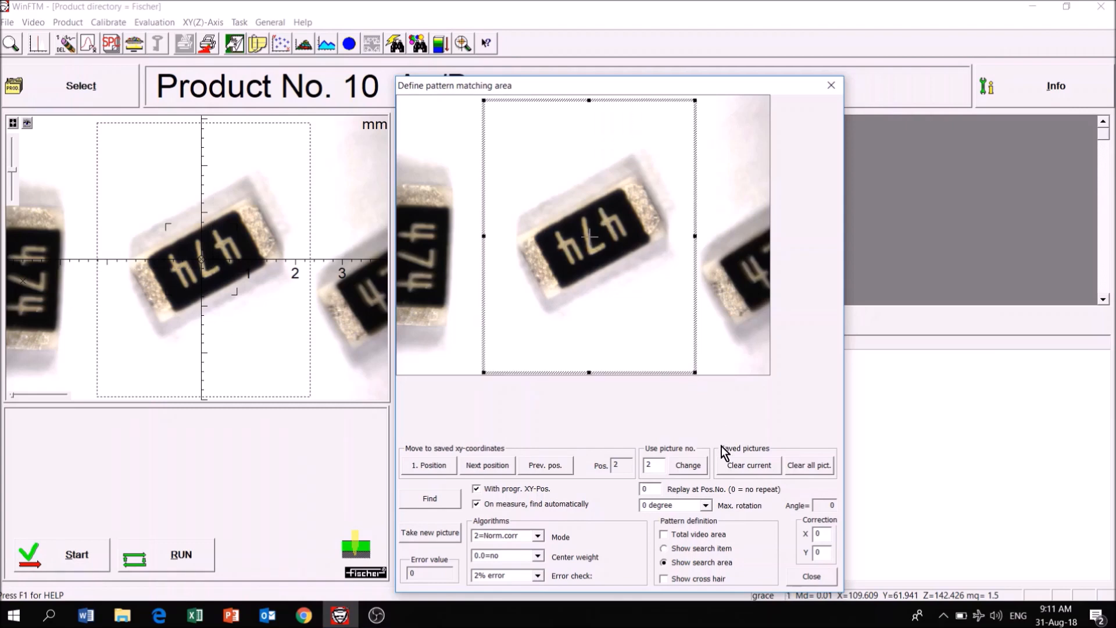
# Allow maximum rotation of ±180 degrees and an error check tolerance of 10%
pyautogui.click(704, 504)
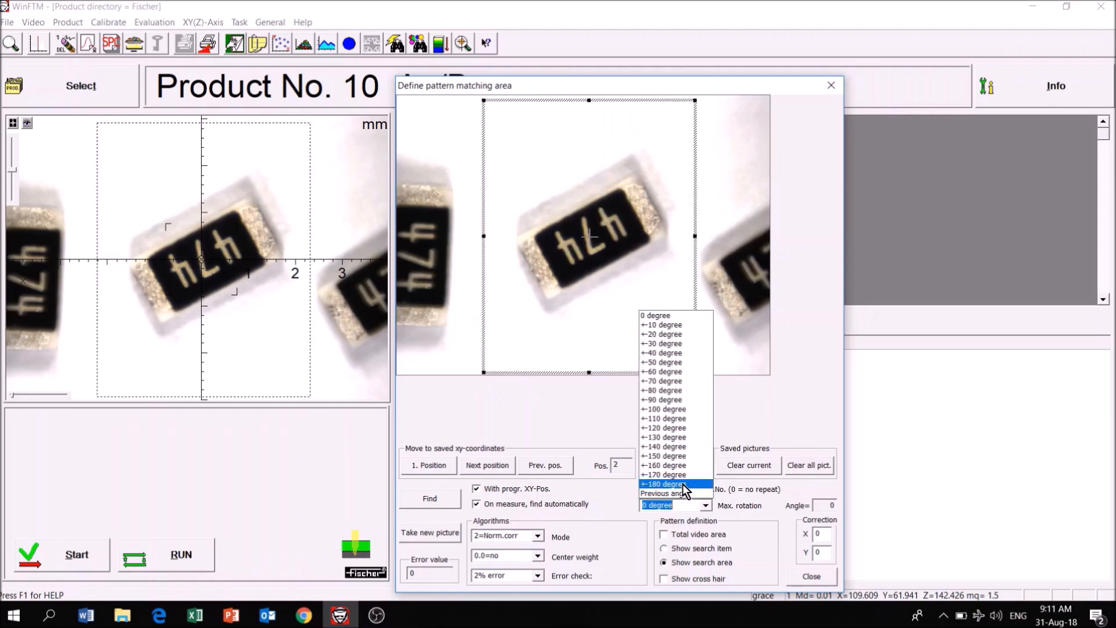
pyautogui.click(661, 483)
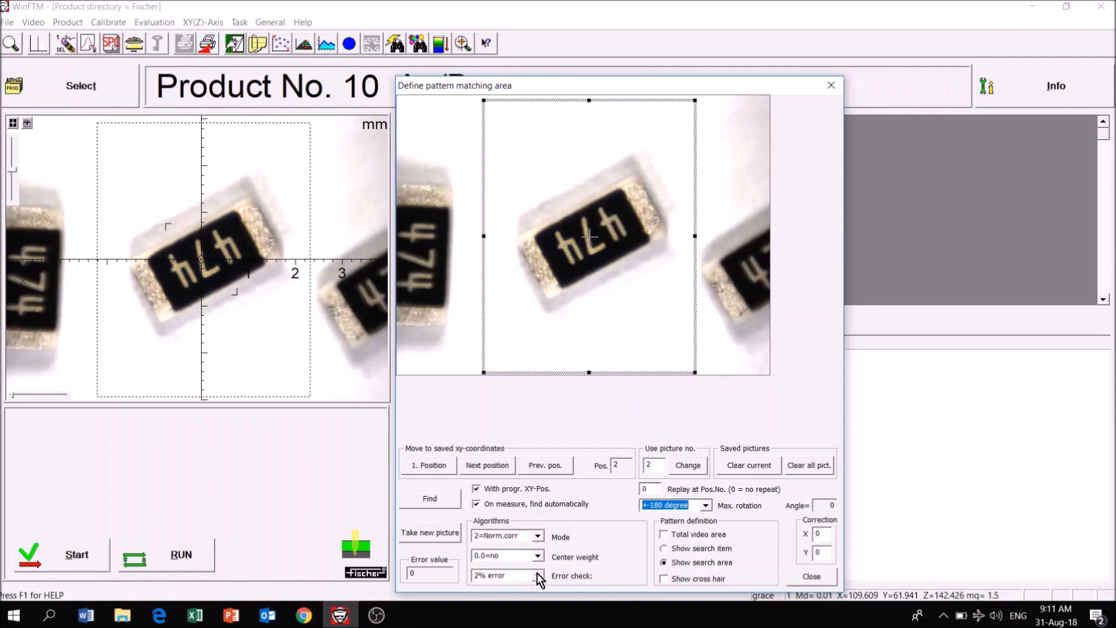
pyautogui.click(538, 575)
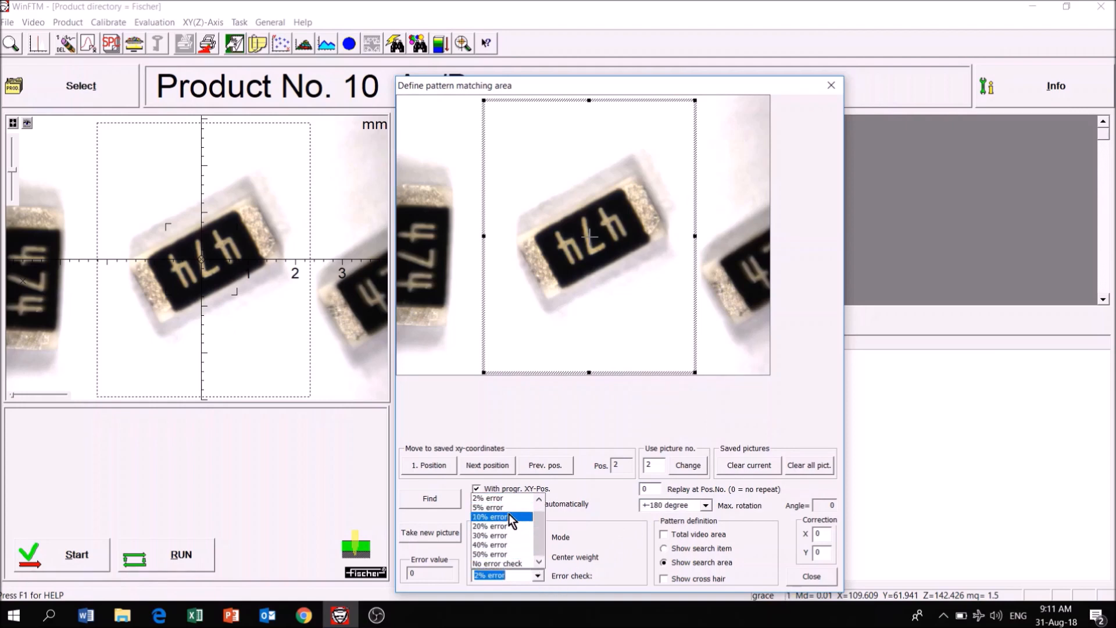
pyautogui.click(495, 516)
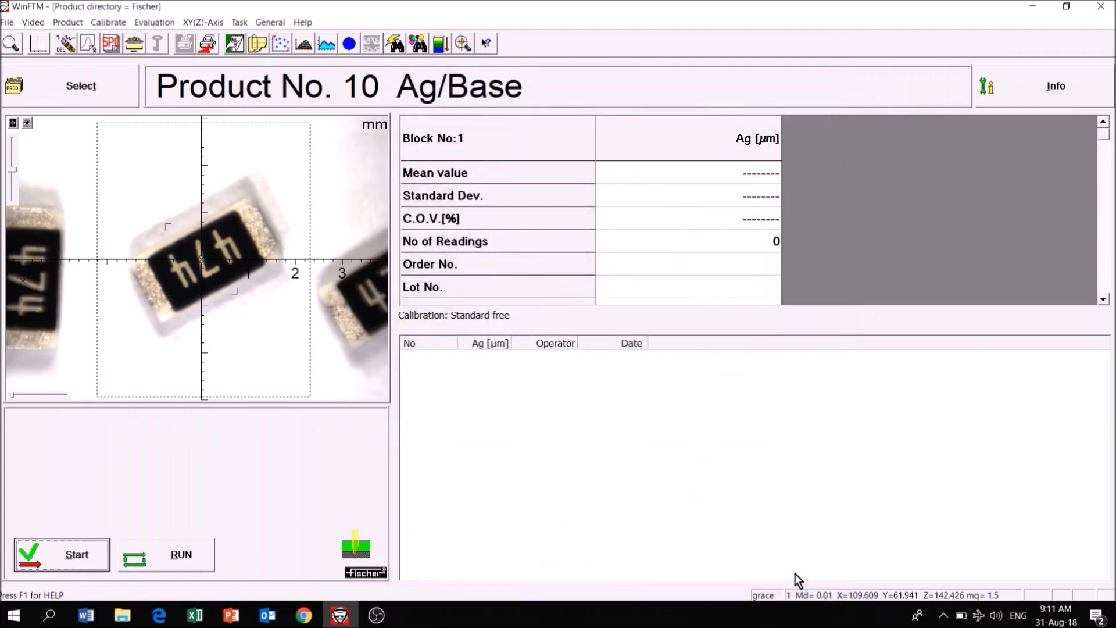
# Load the Test task, review its command list for samples 1 to 5, and accept it with OK
pyautogui.click(238, 22)
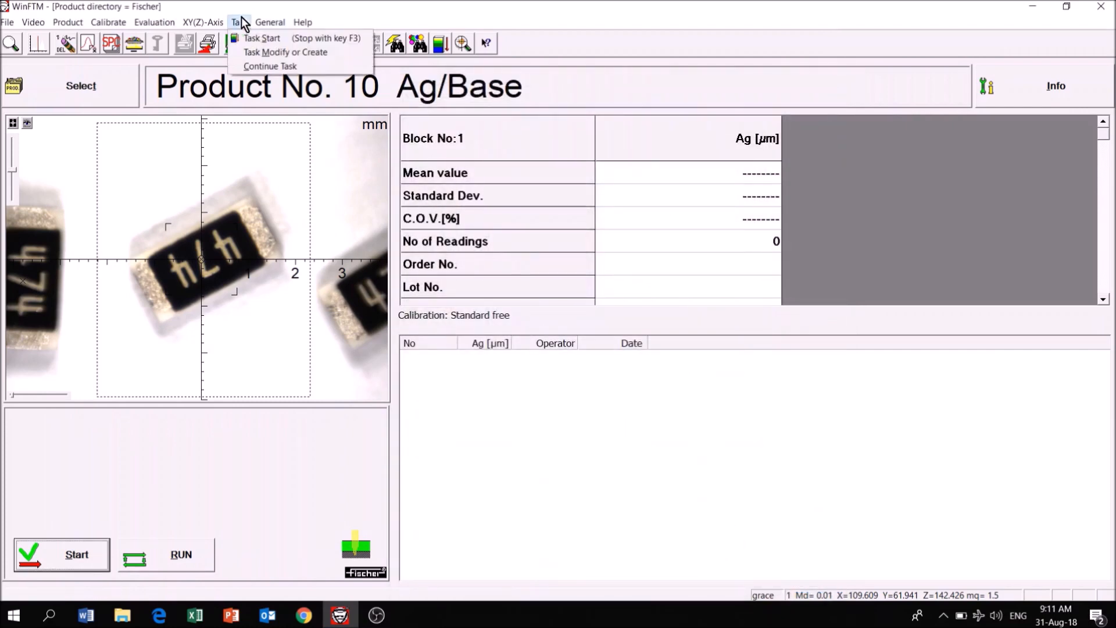
pyautogui.moveTo(284, 52)
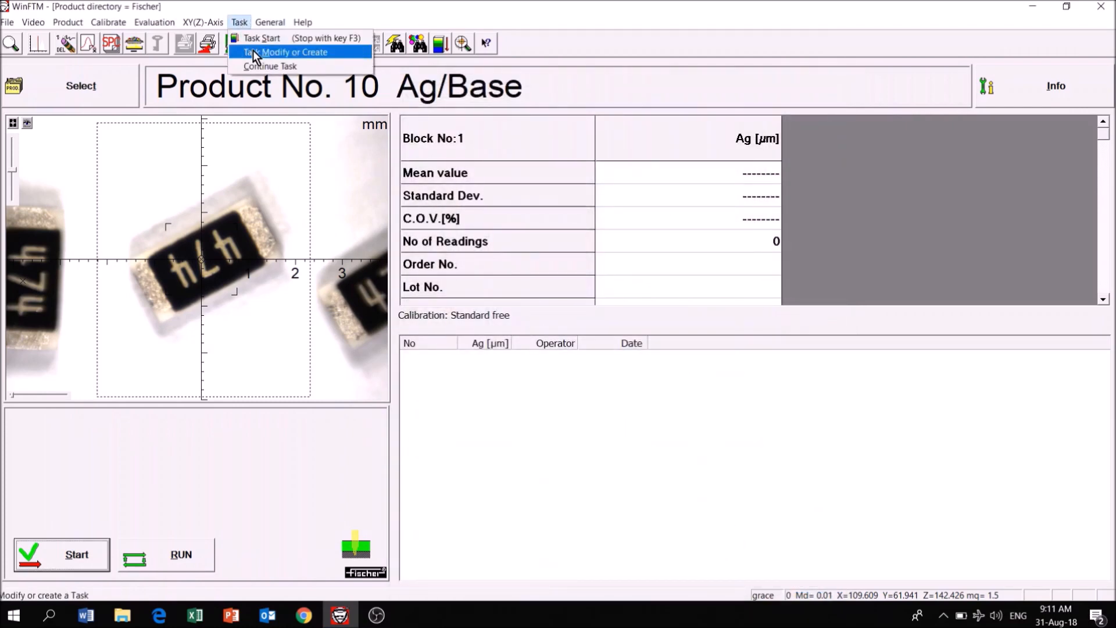
pyautogui.click(285, 53)
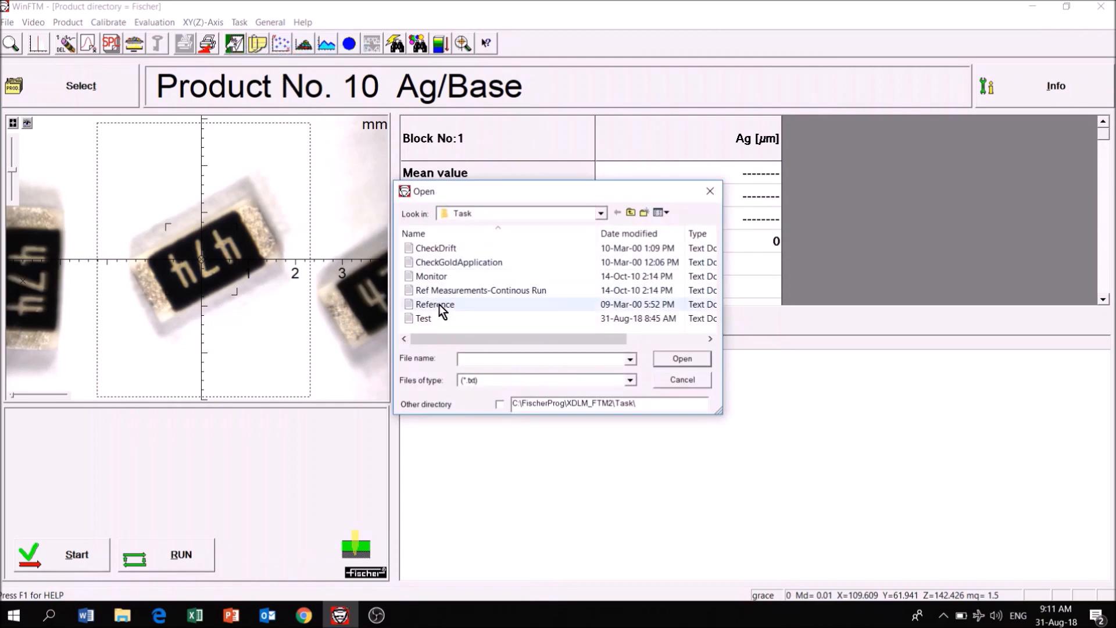
pyautogui.click(423, 318)
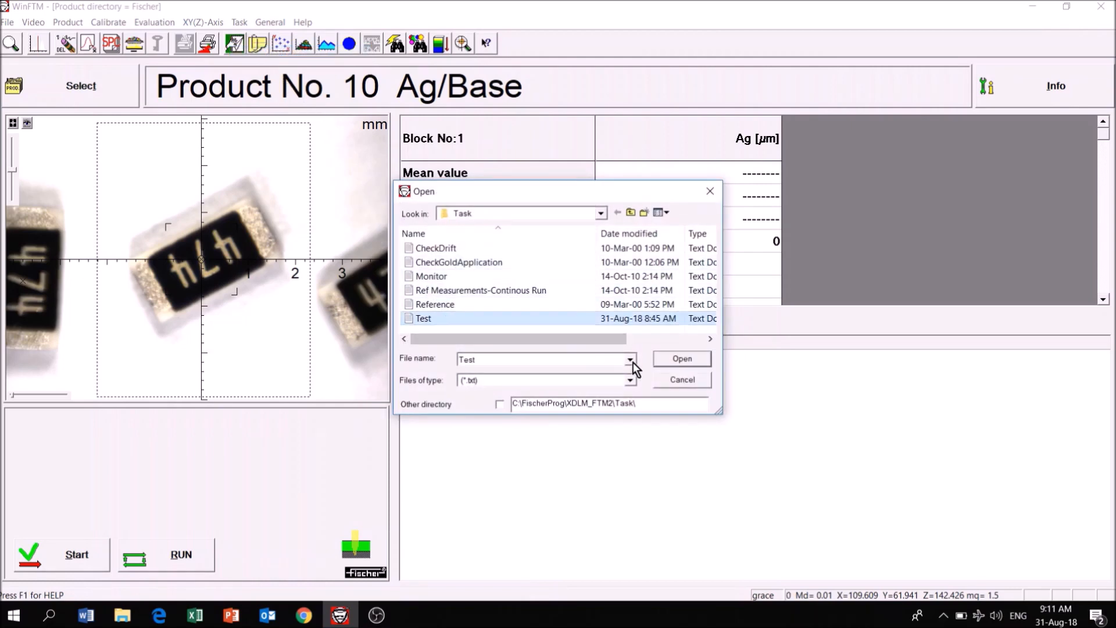
pyautogui.click(680, 358)
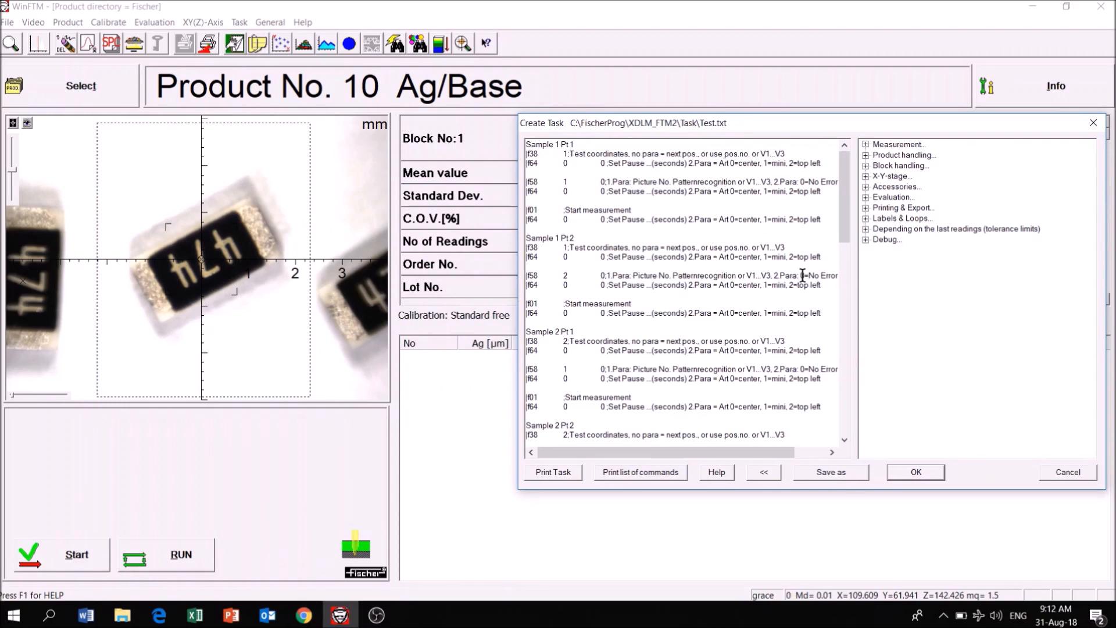
pyautogui.scroll(-3)
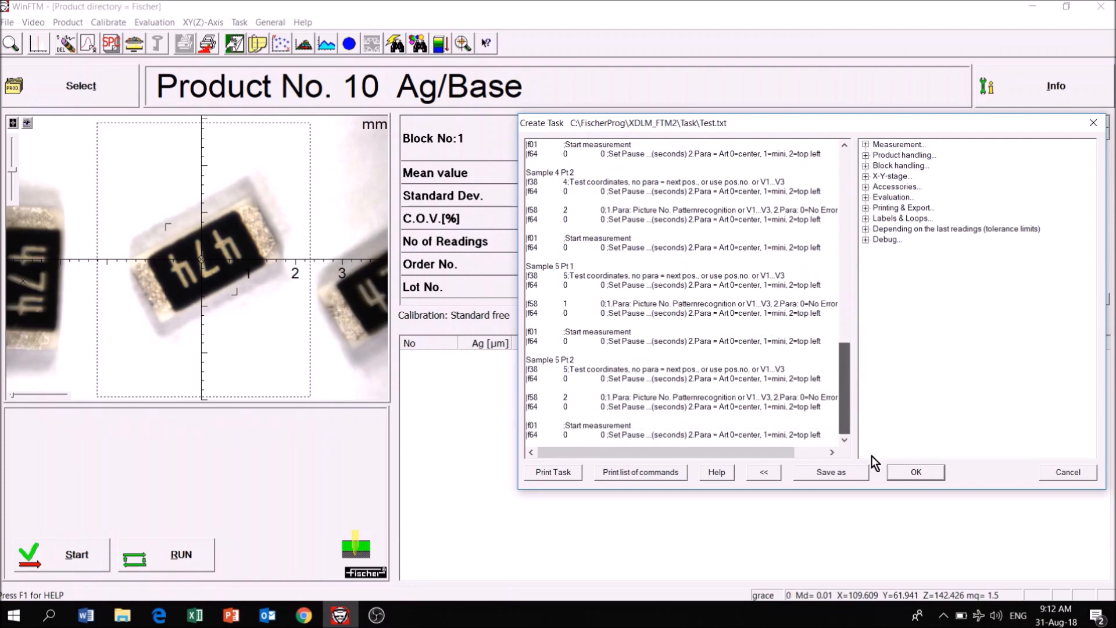
pyautogui.click(915, 472)
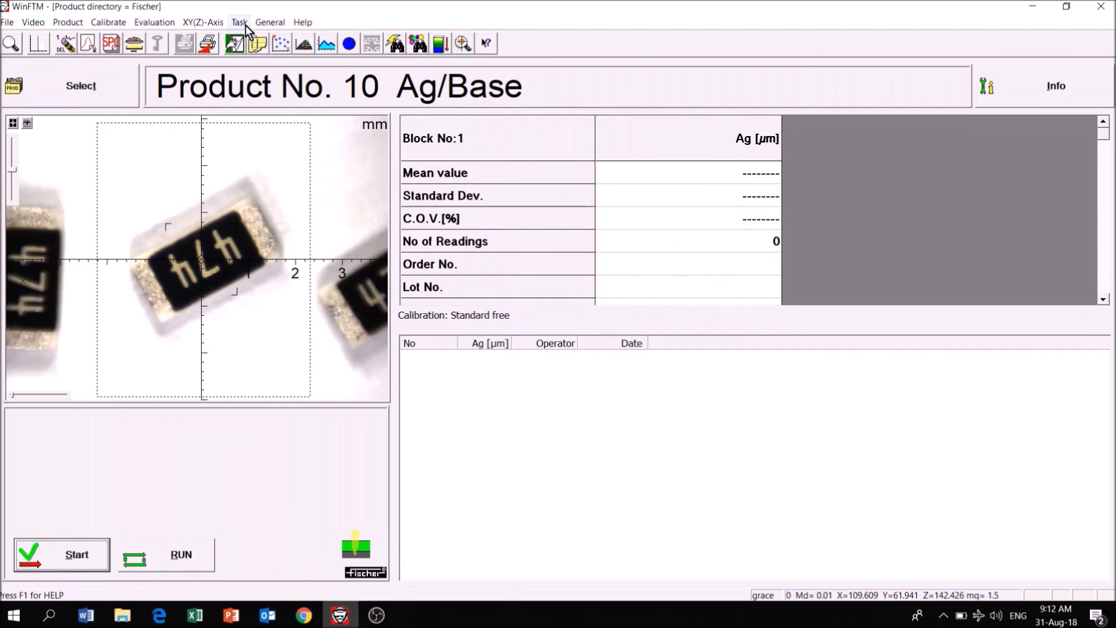
pyautogui.moveTo(235, 43)
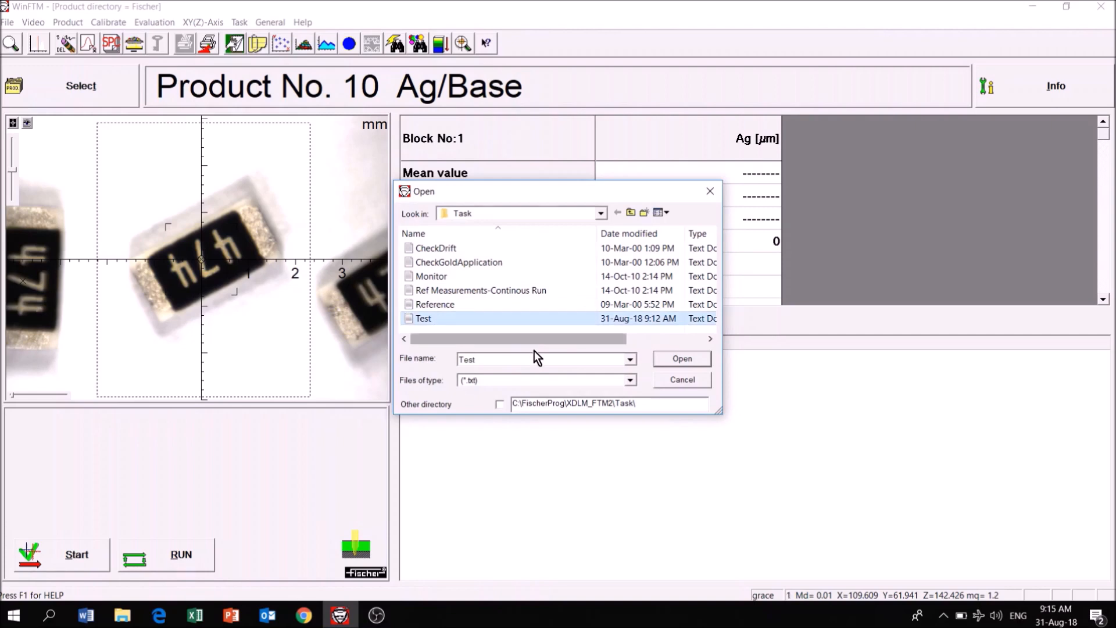
# Run the Test task so Block 1 collects eight Ag thickness readings with a mean of 9.632
pyautogui.click(680, 358)
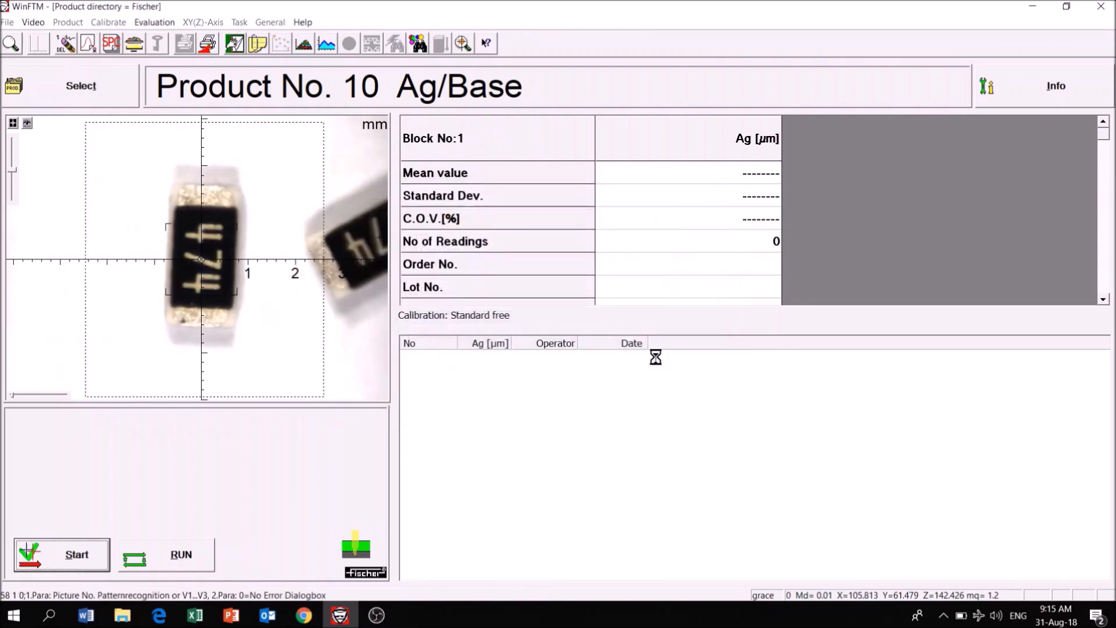
pyautogui.click(61, 553)
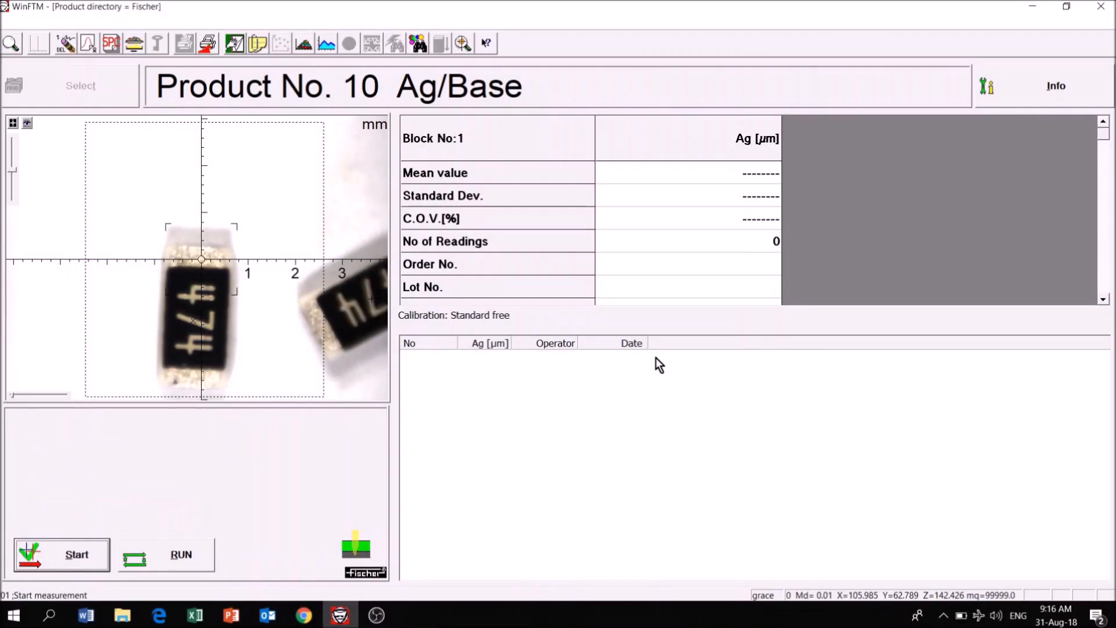
pyautogui.click(76, 553)
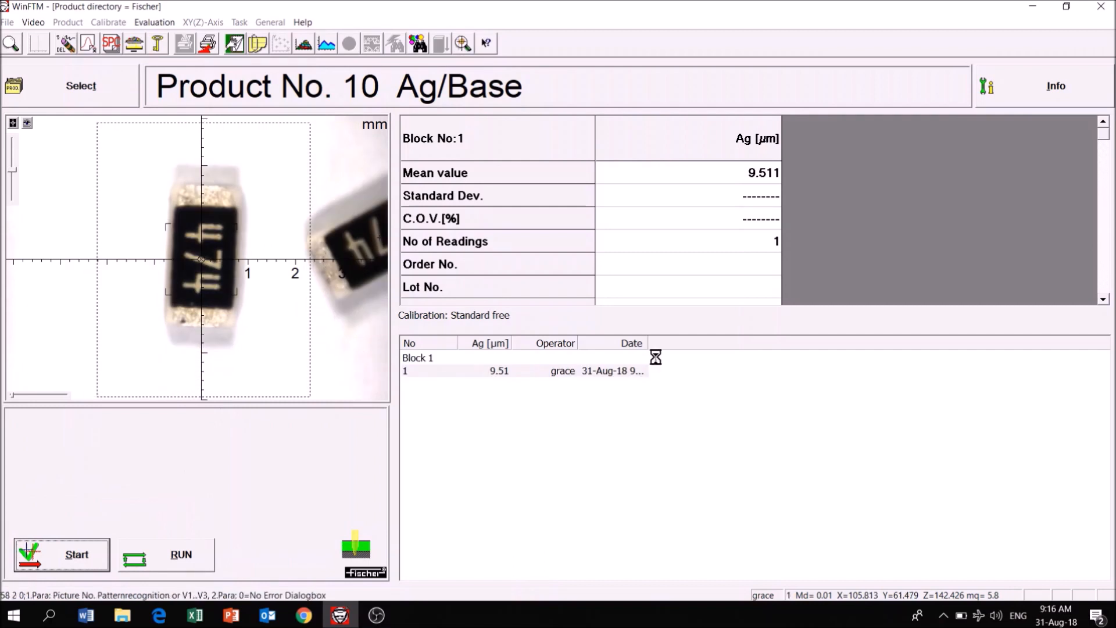
pyautogui.click(61, 554)
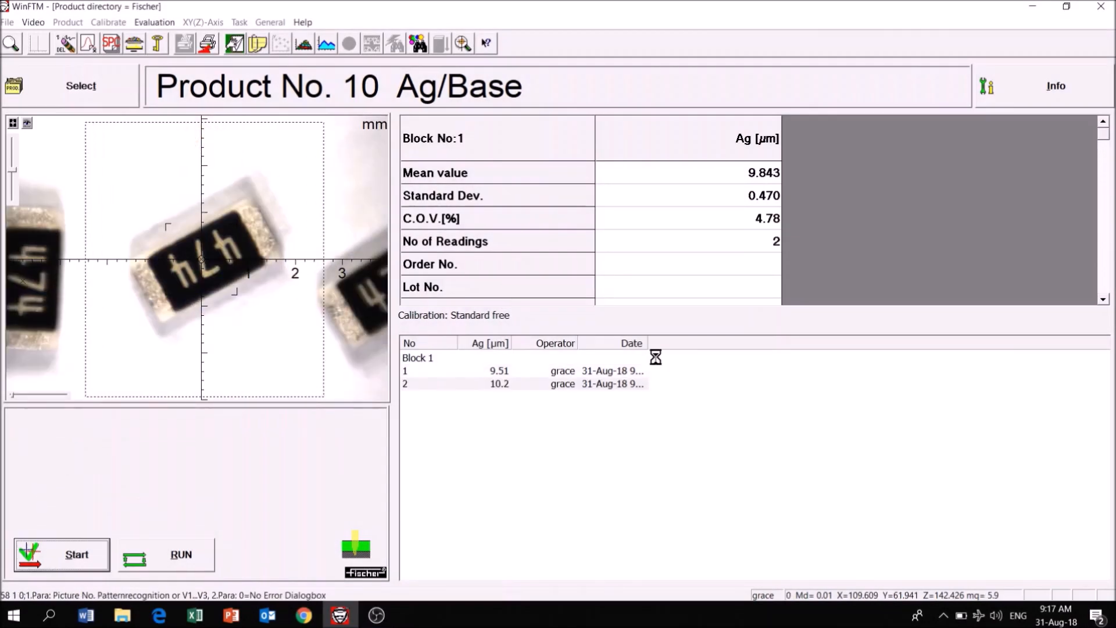
pyautogui.click(76, 553)
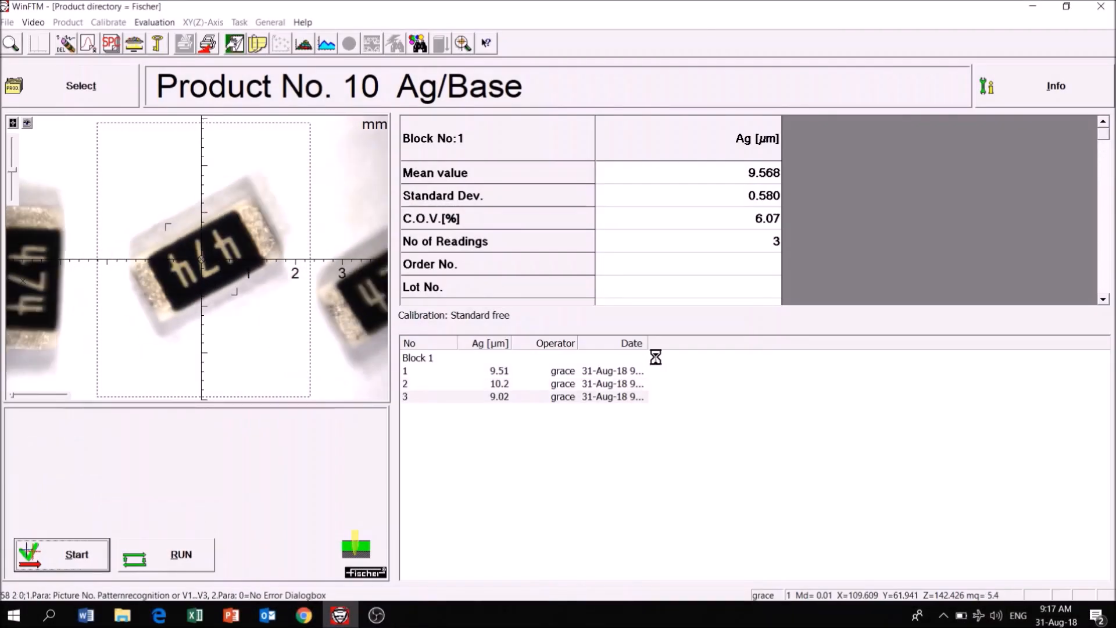
pyautogui.click(62, 555)
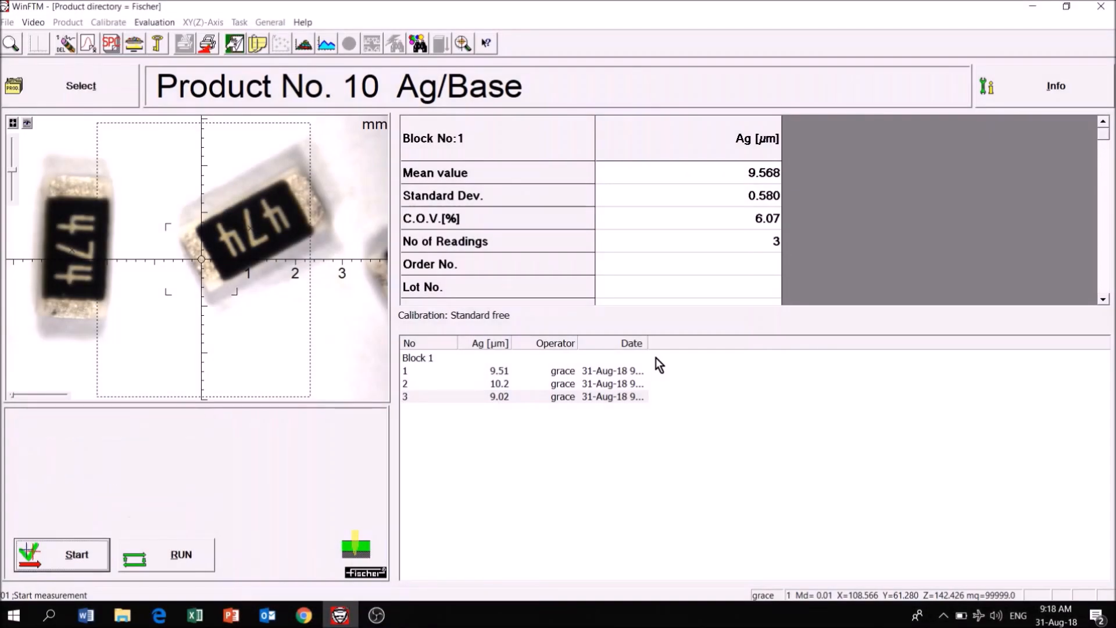
pyautogui.click(61, 555)
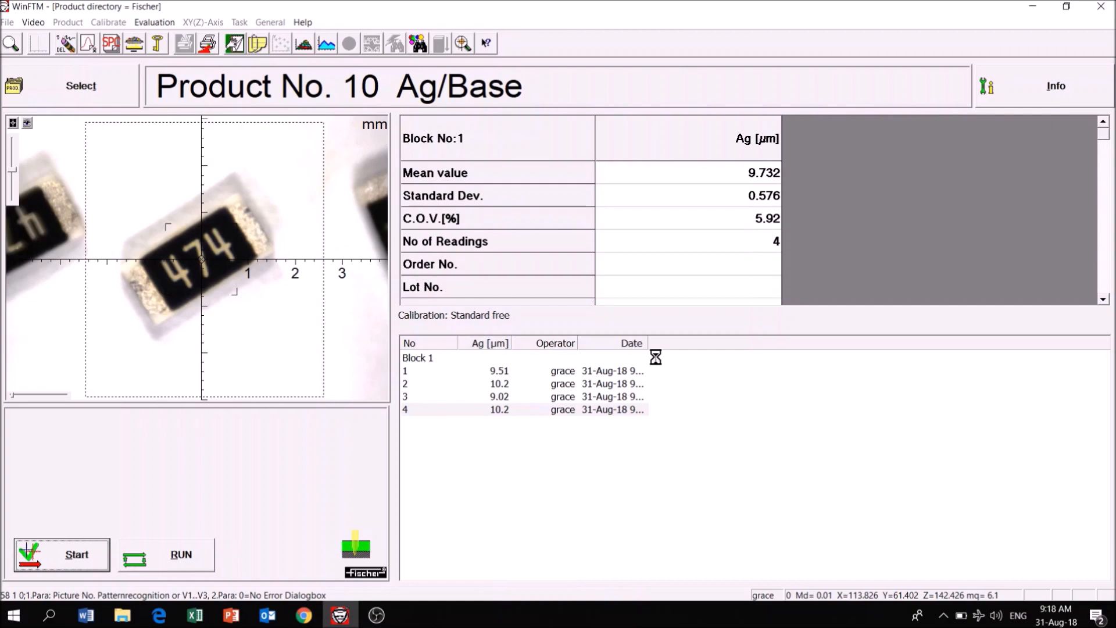
pyautogui.click(62, 553)
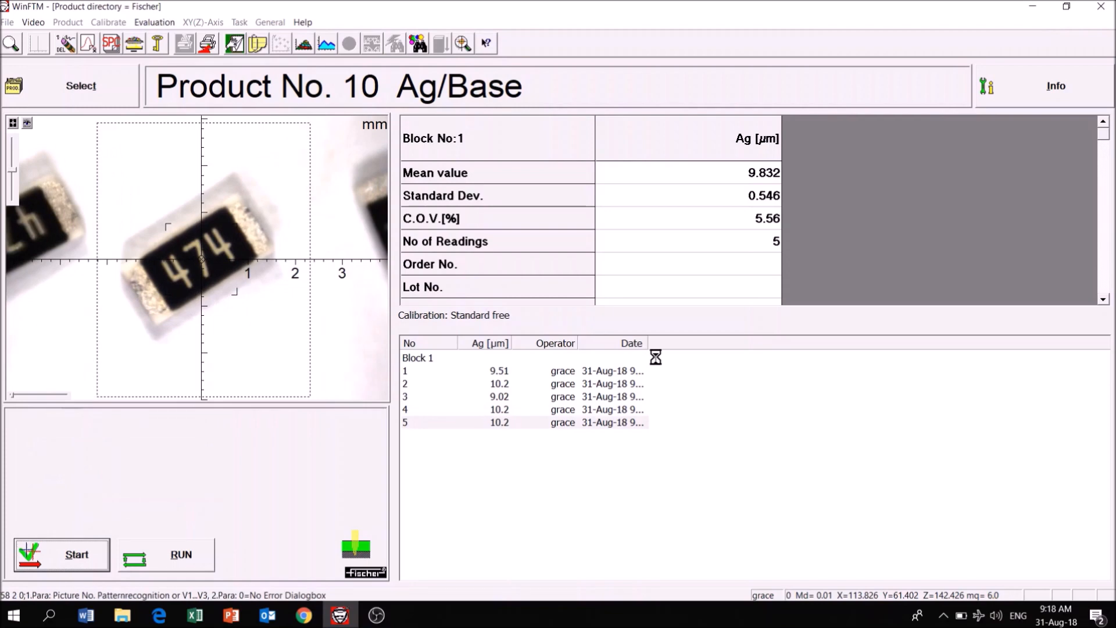
pyautogui.click(61, 553)
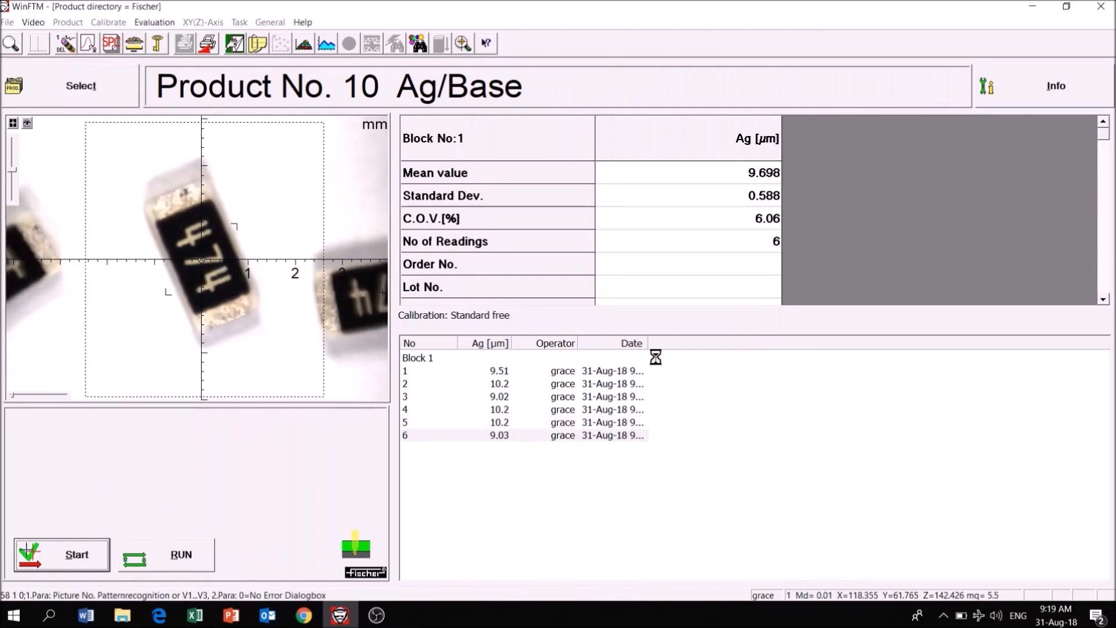
pyautogui.click(62, 555)
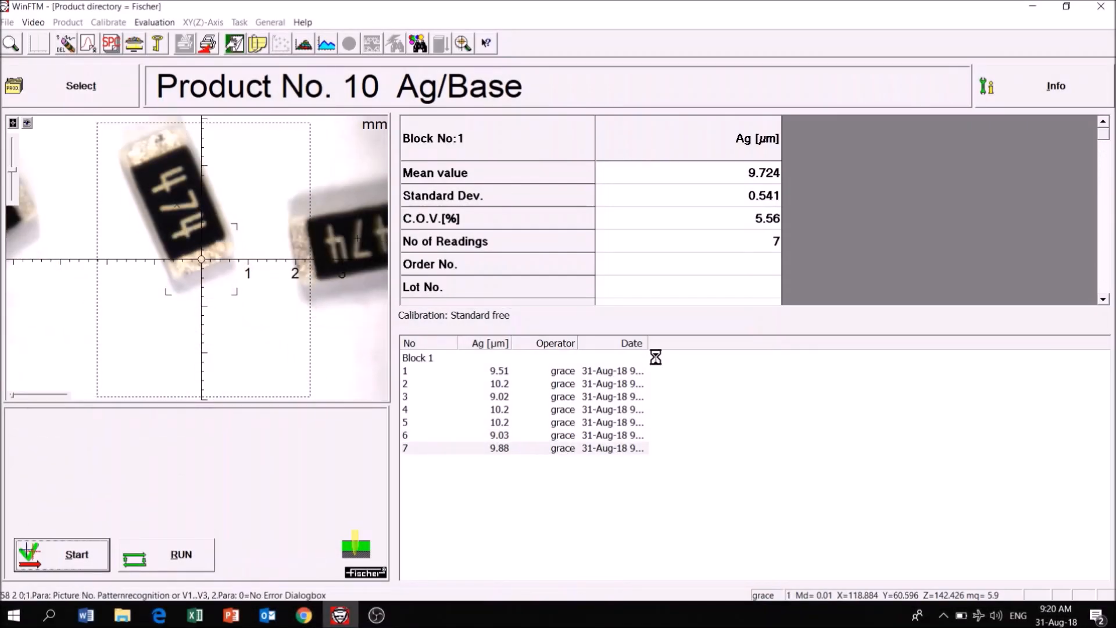
pyautogui.click(62, 554)
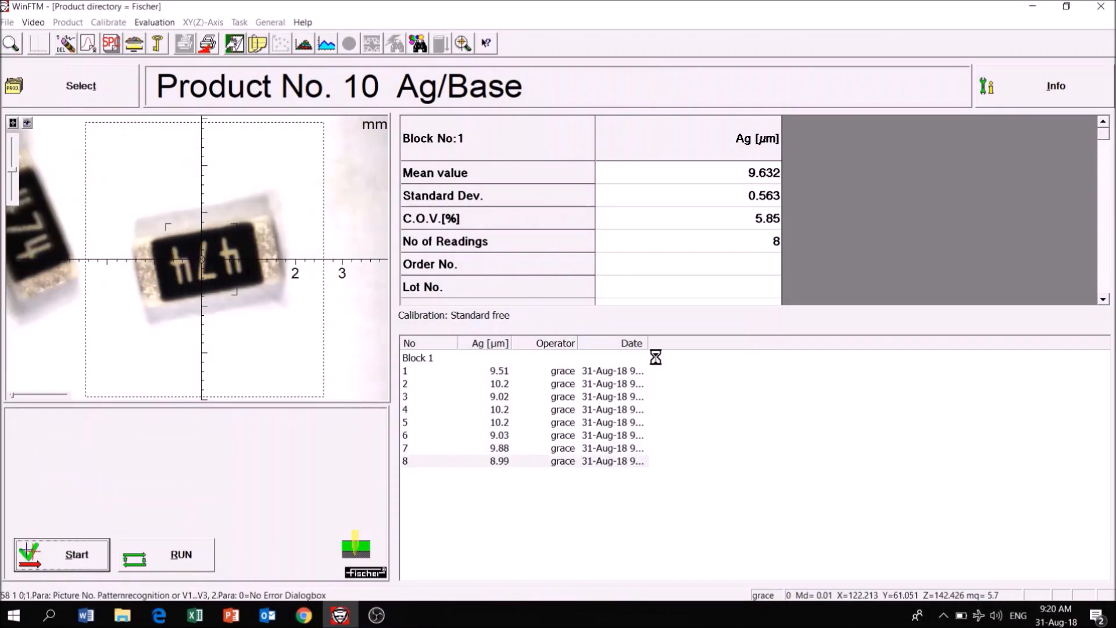
pyautogui.click(60, 554)
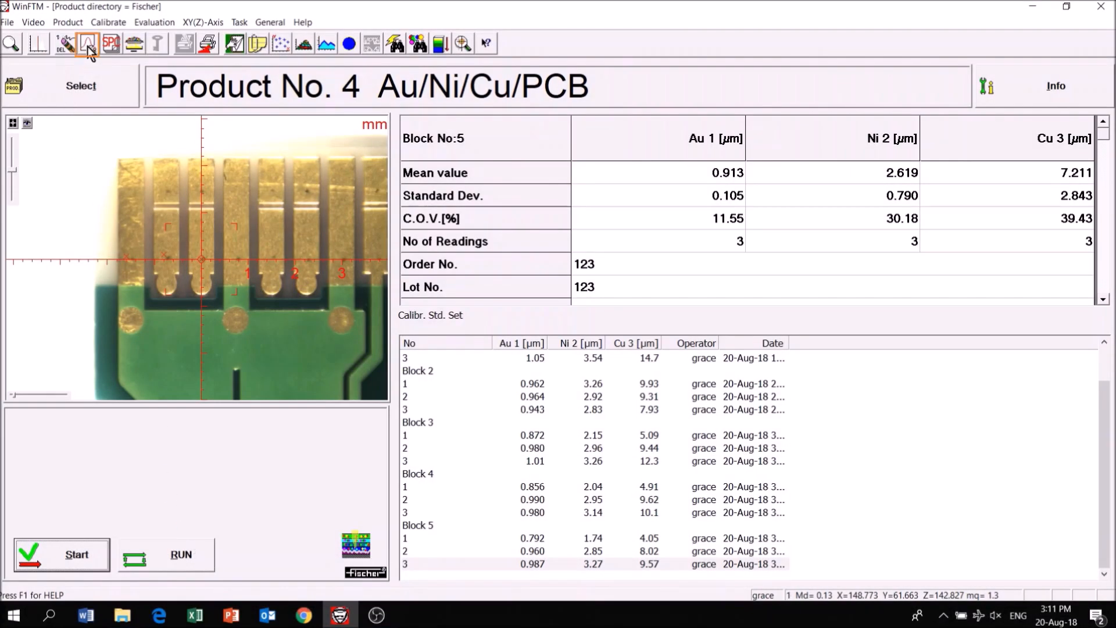
# Show the block evaluation report for Product No. 4 set to Block 4's Au/Ni/Cu readings
pyautogui.click(88, 43)
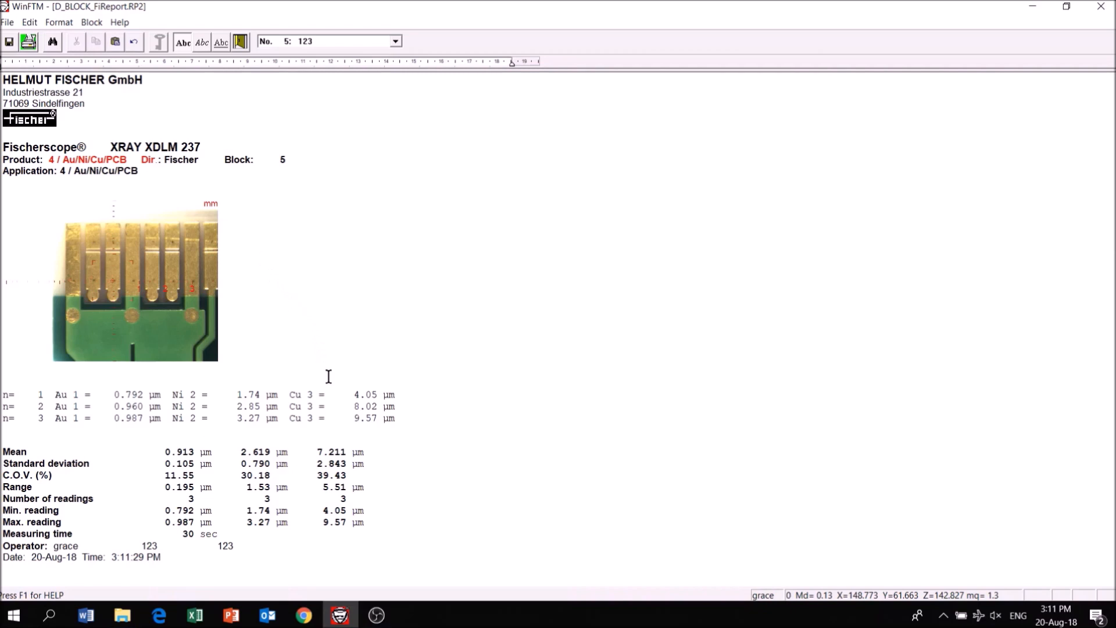
pyautogui.moveTo(370, 566)
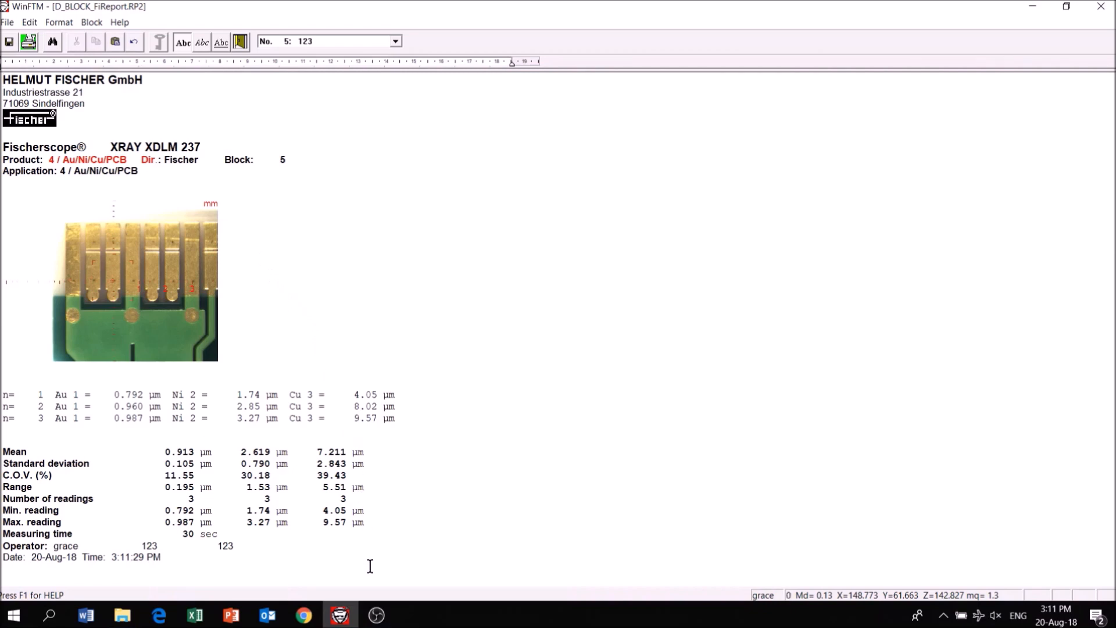
pyautogui.moveTo(372, 319)
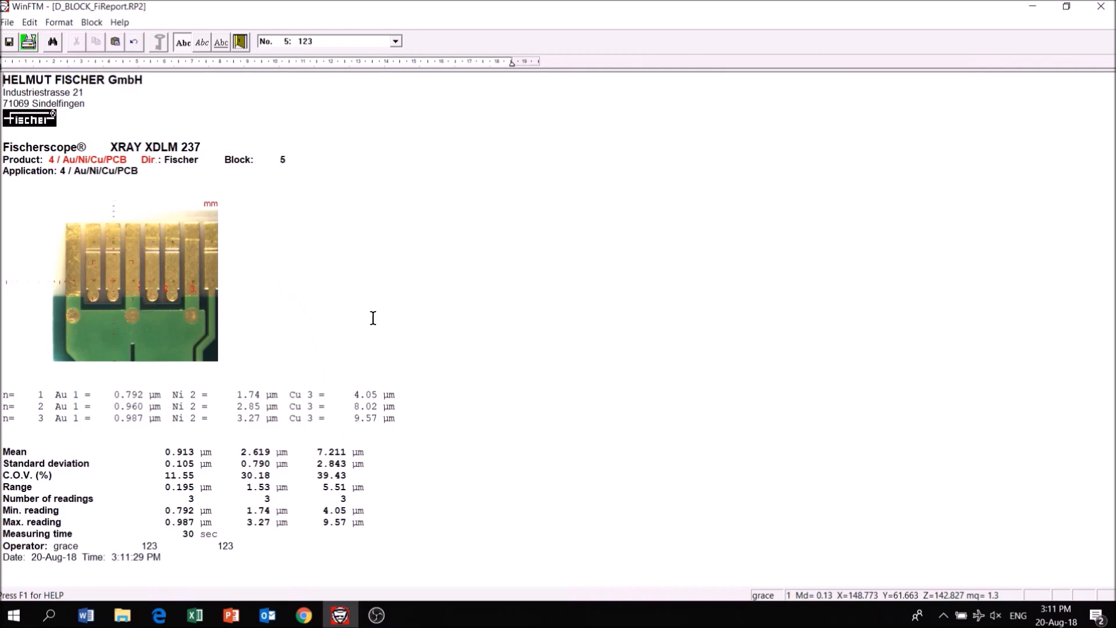
pyautogui.click(395, 41)
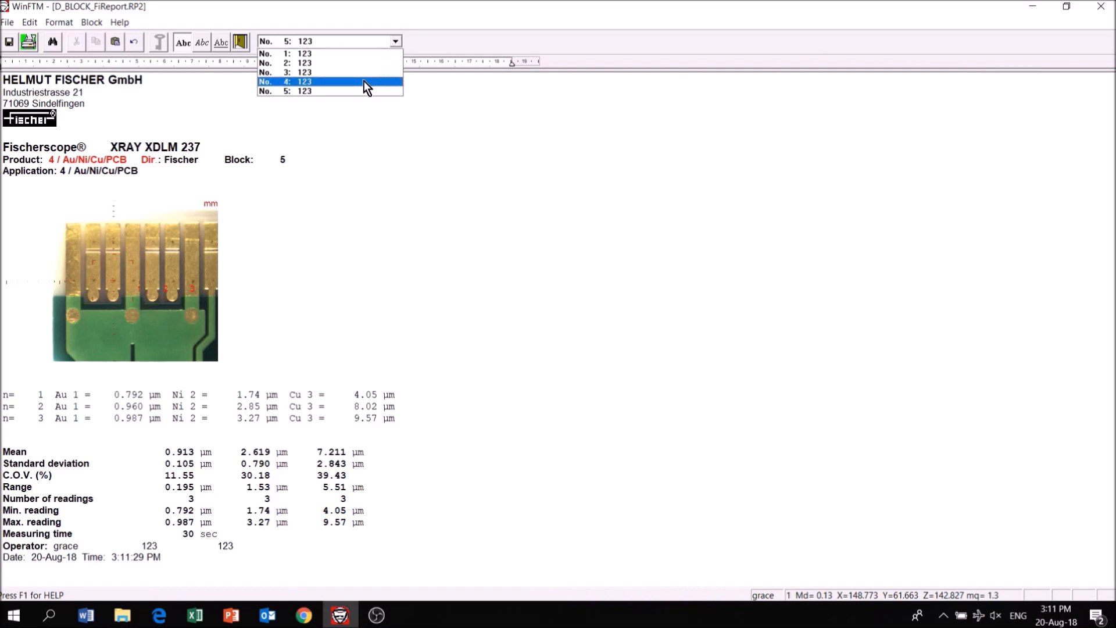
pyautogui.click(329, 82)
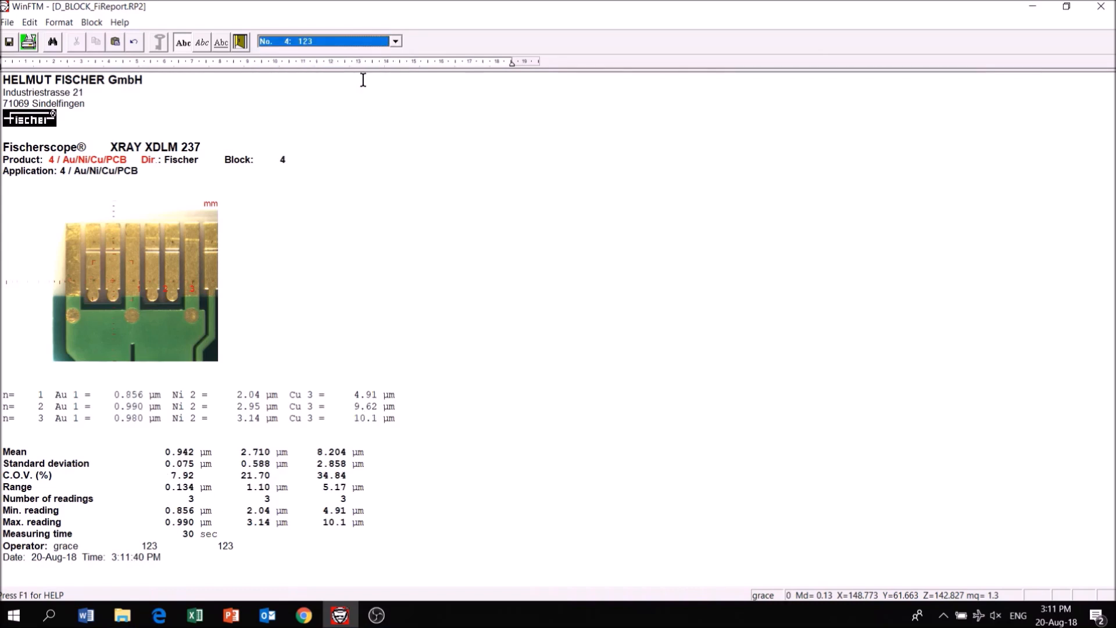